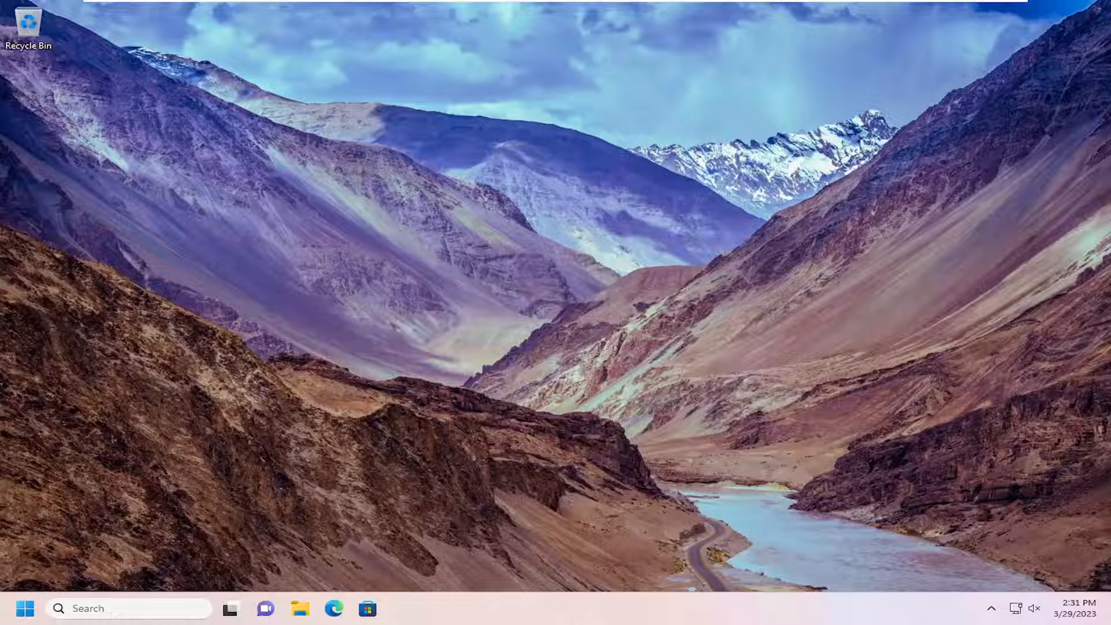
Step: Search Windows for 'file explorer' and launch the File Explorer best match
click(129, 608)
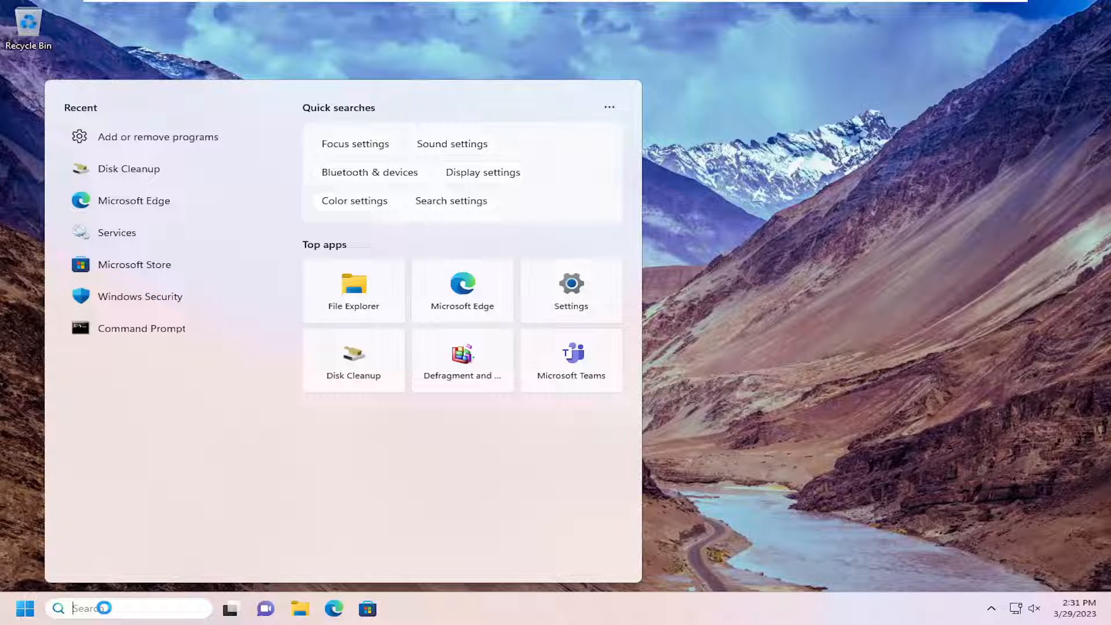
text(file ex)
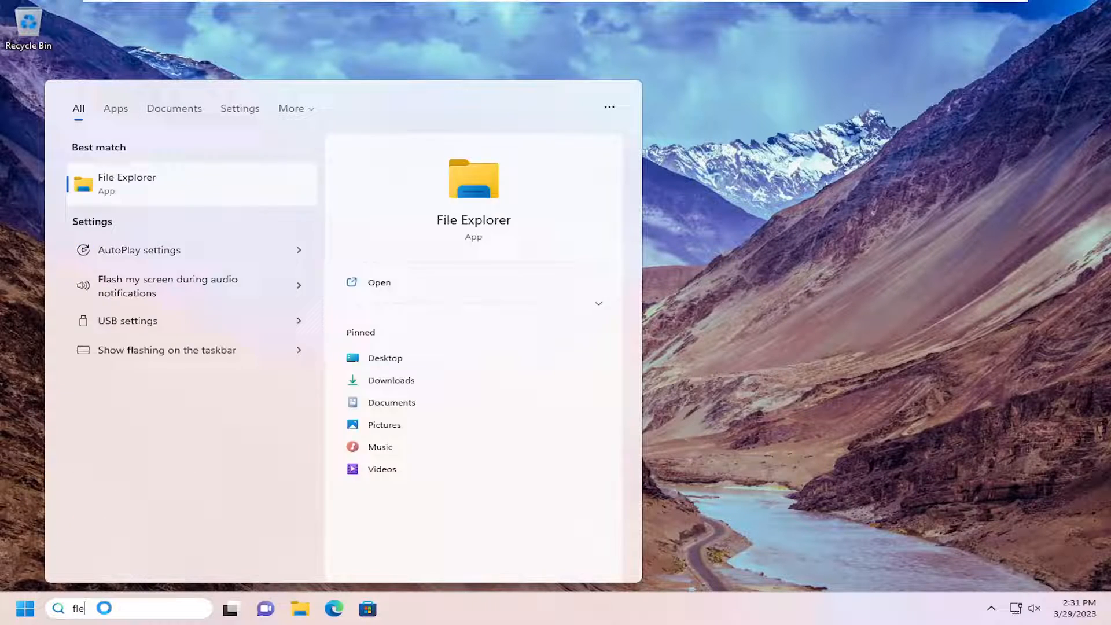
text(ile explorer)
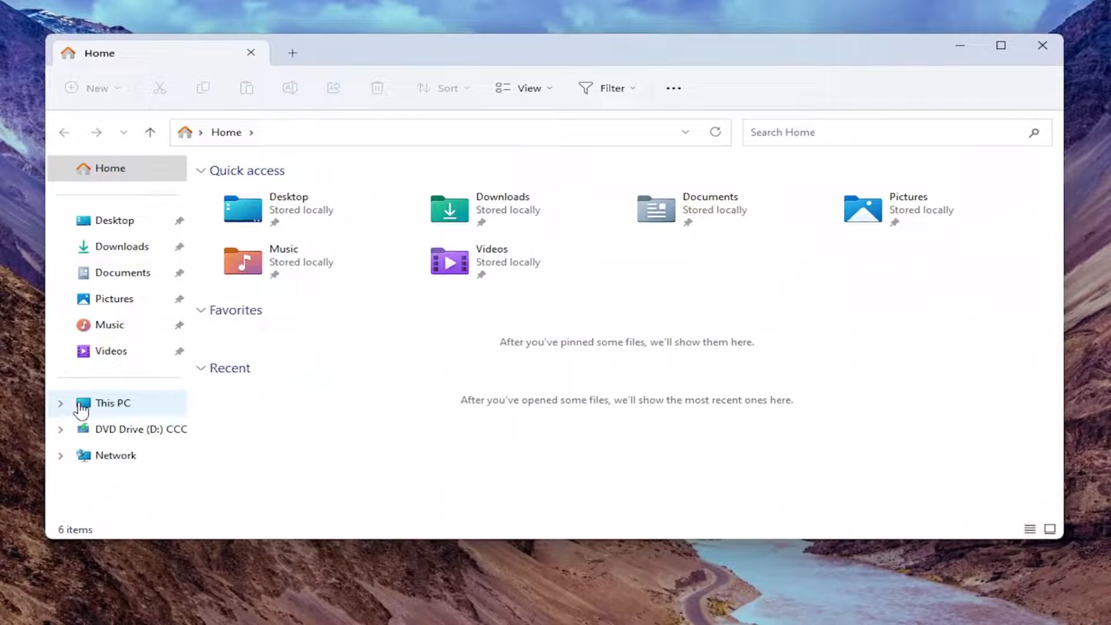
Step: Open the Properties of Local Disk (C:) from This PC
click(111, 402)
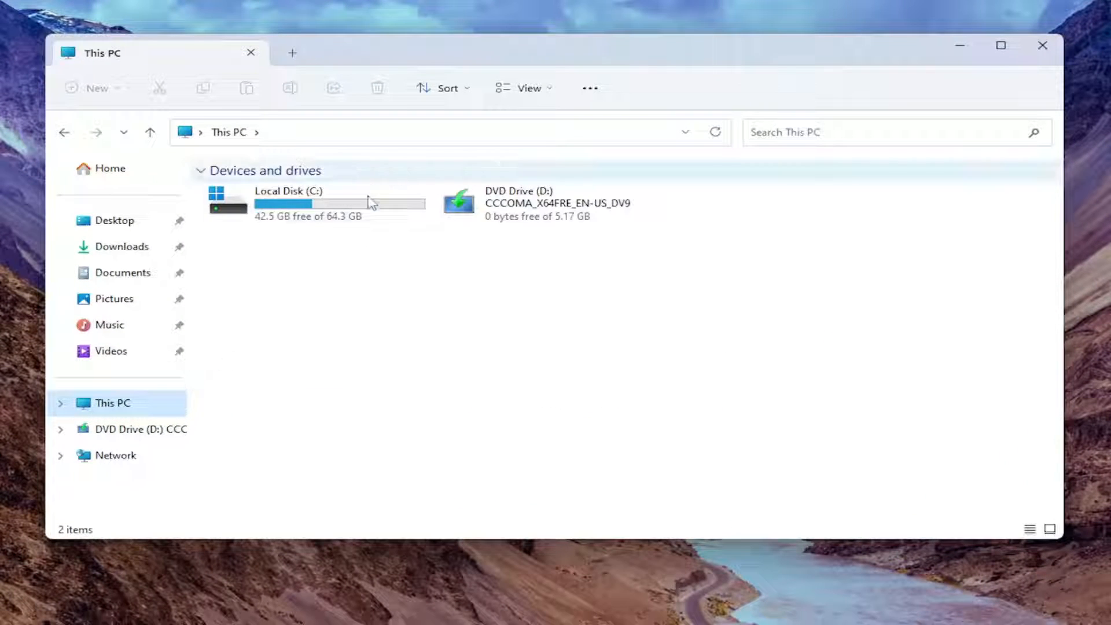
mouse_move(282, 221)
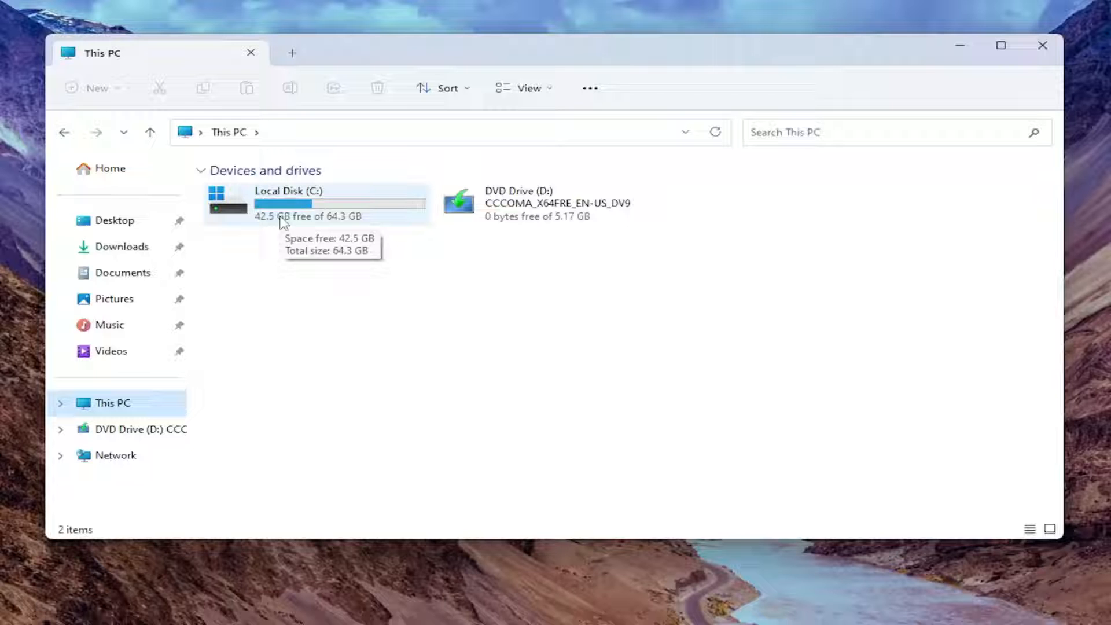
right_click(283, 203)
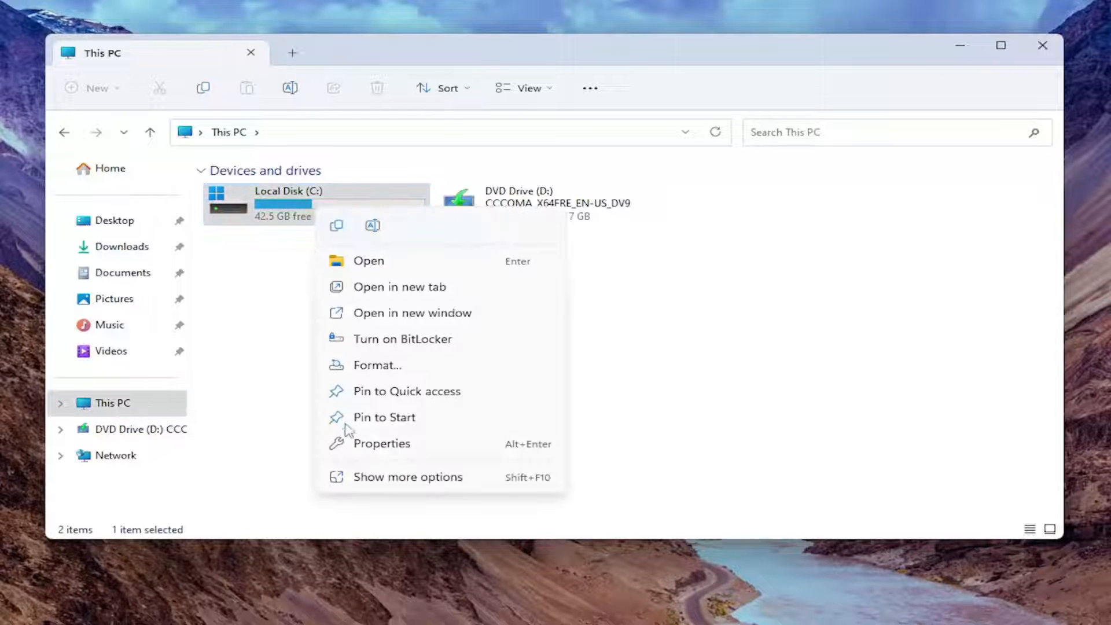
click(381, 442)
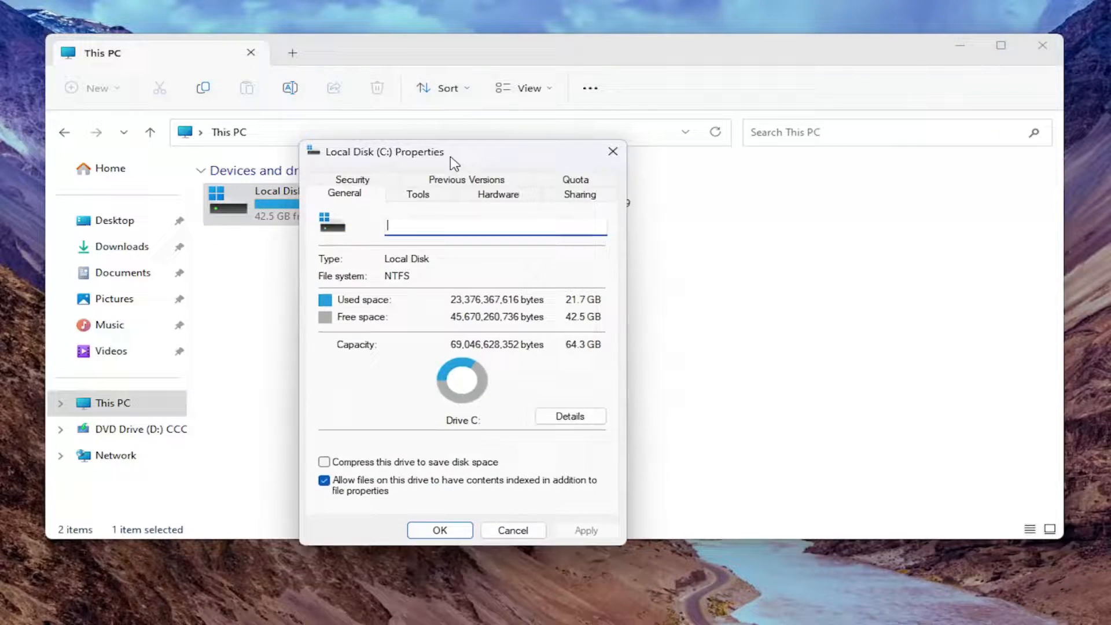
Step: Go to the drive's Security tab and open its editable permissions
click(353, 180)
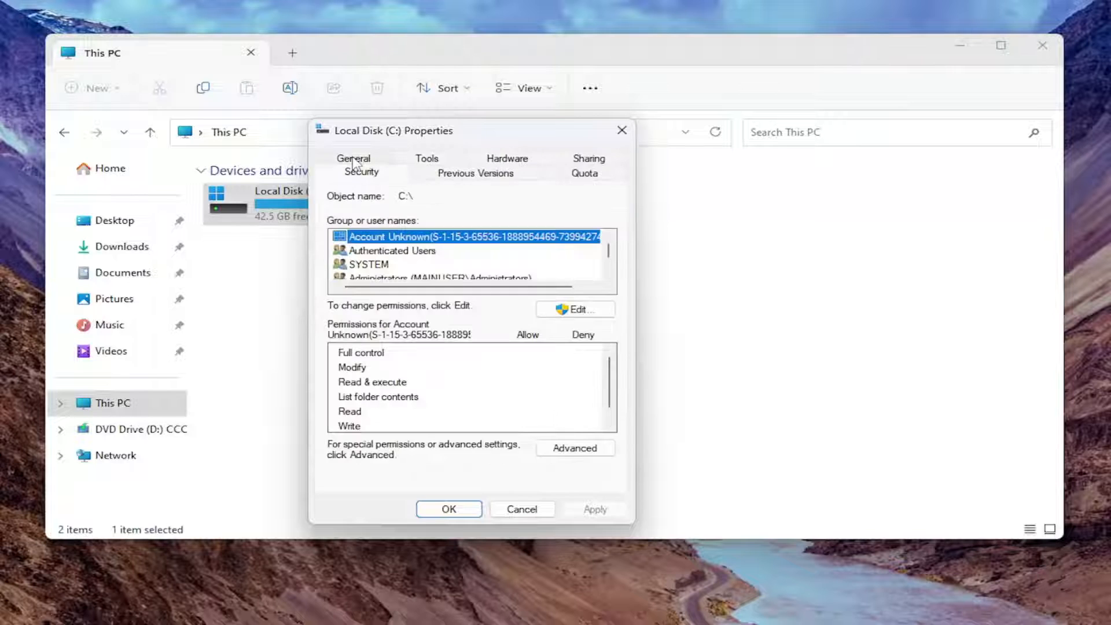
mouse_move(365, 323)
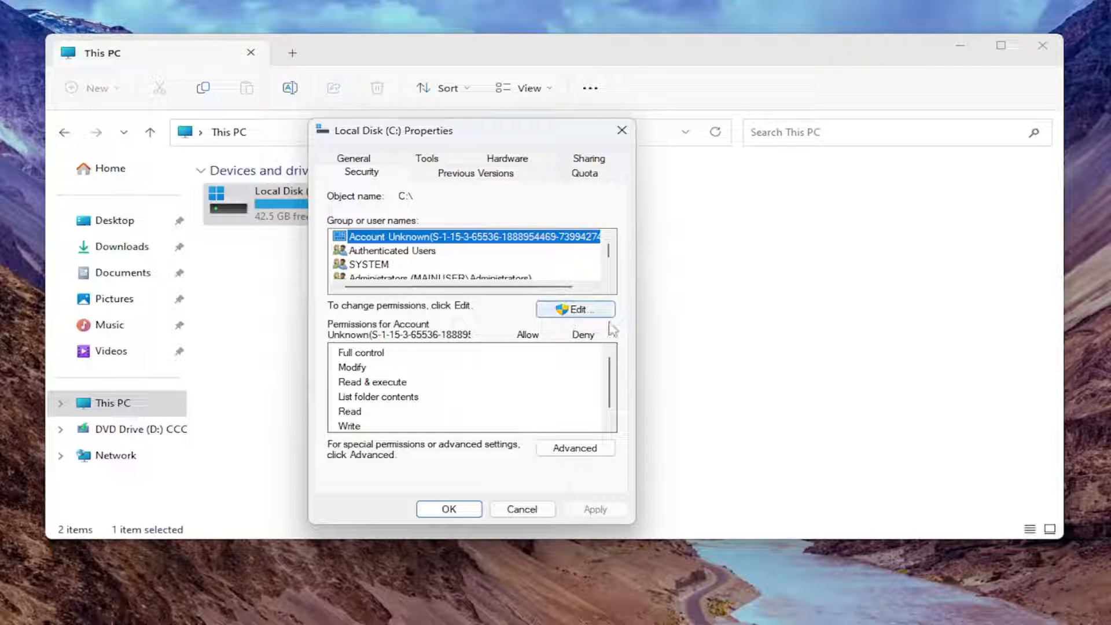
click(574, 309)
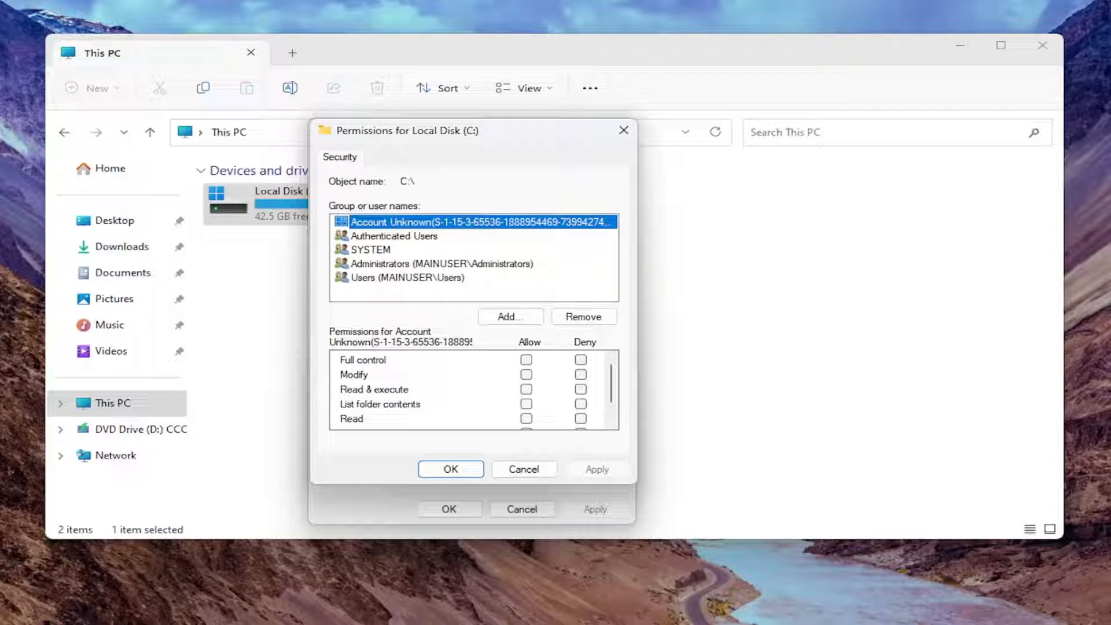
Step: Start adding a user to the C: drive permissions, entering 'mdtech' and checking the name
click(509, 316)
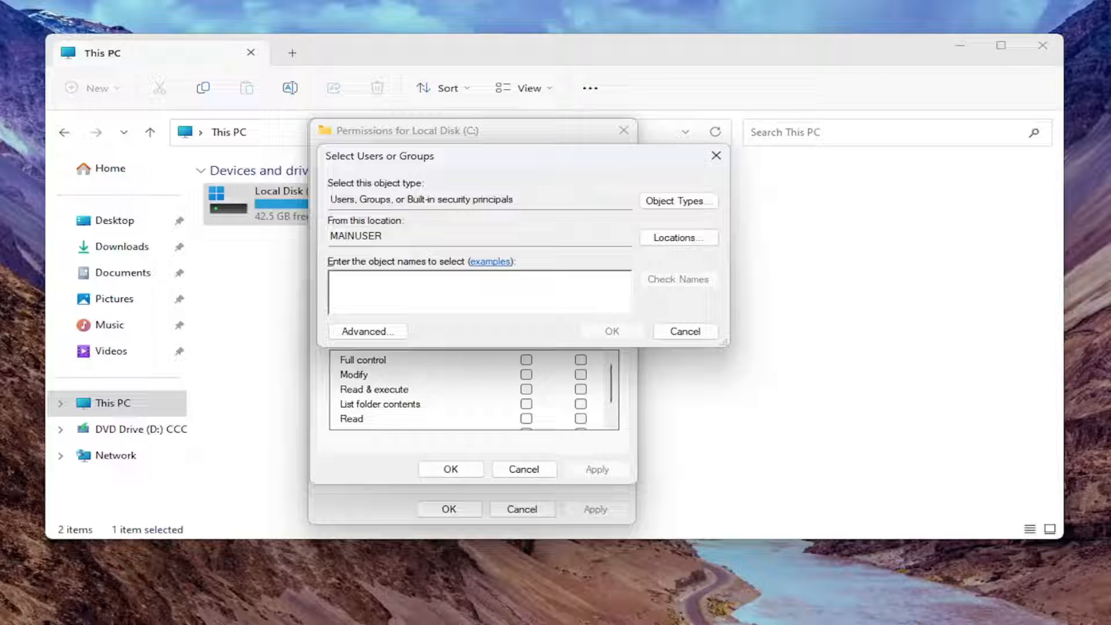
click(478, 291)
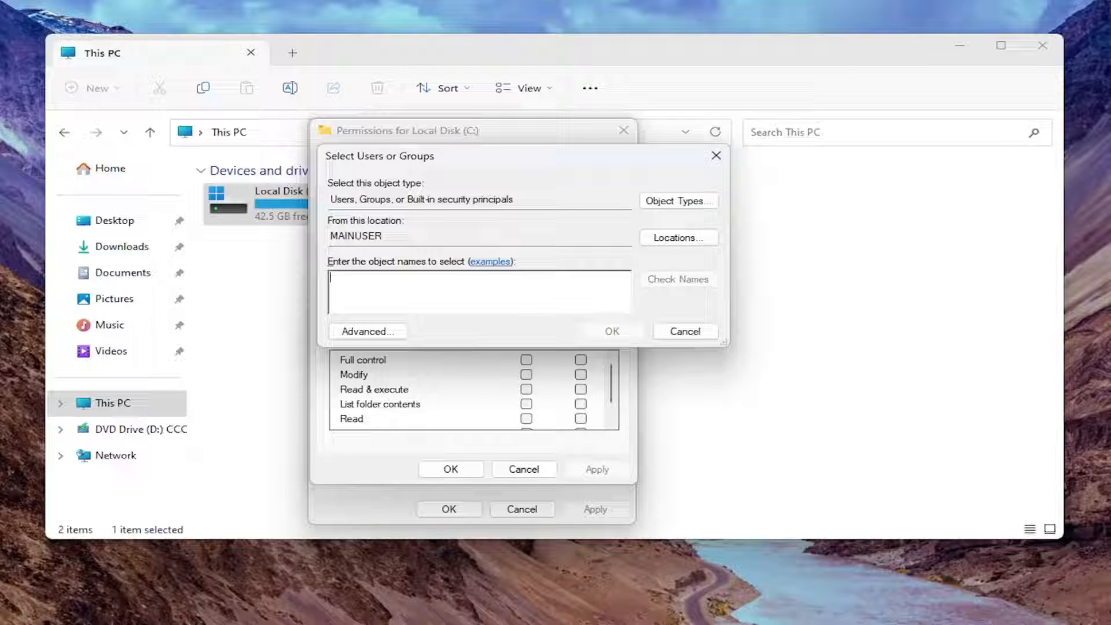
text(mdtech)
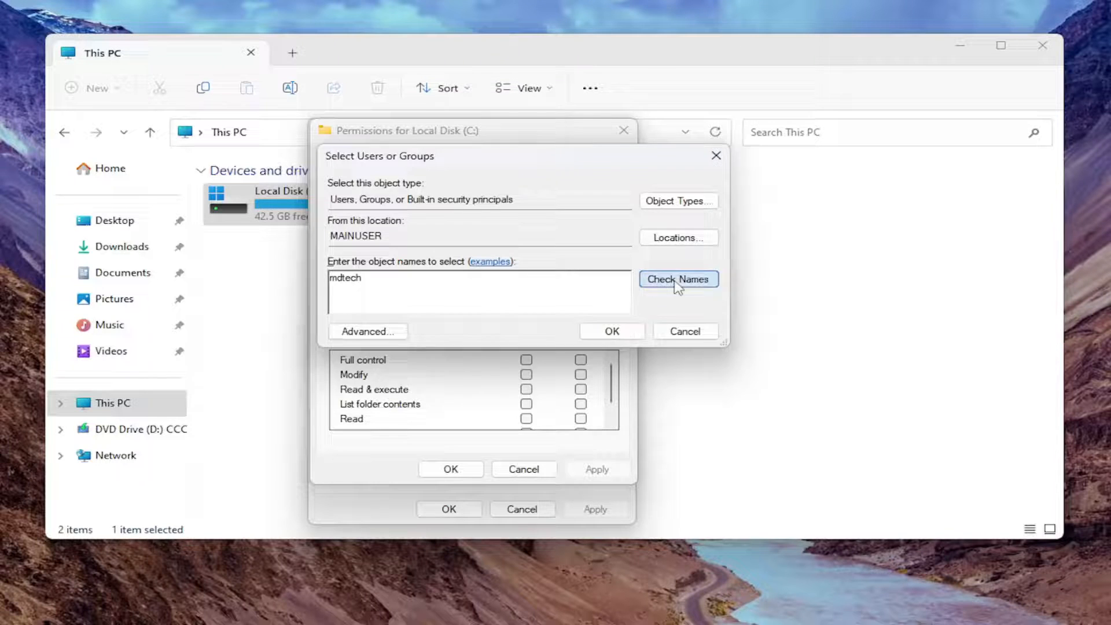
click(676, 278)
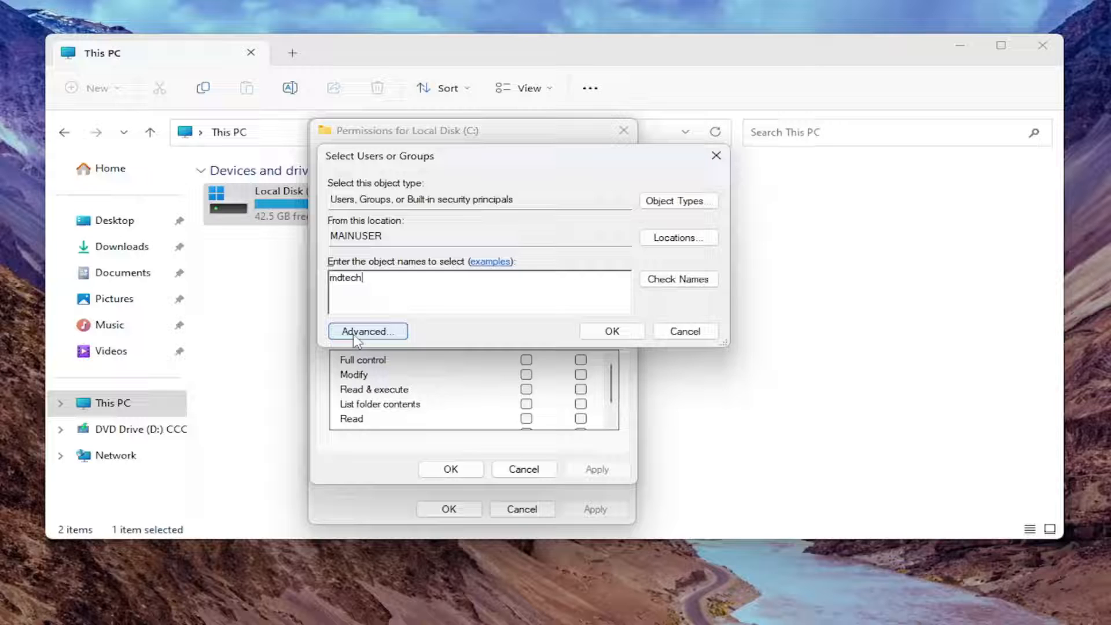
Step: List all accounts with the Advanced search's Find Now and select Guest from the results
click(367, 331)
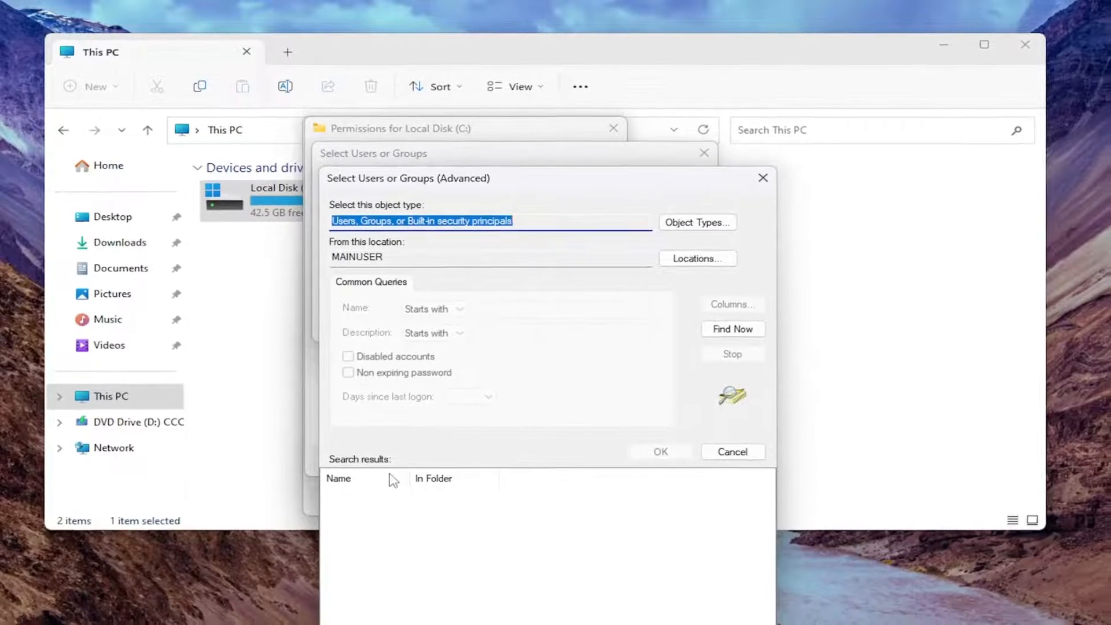
click(731, 329)
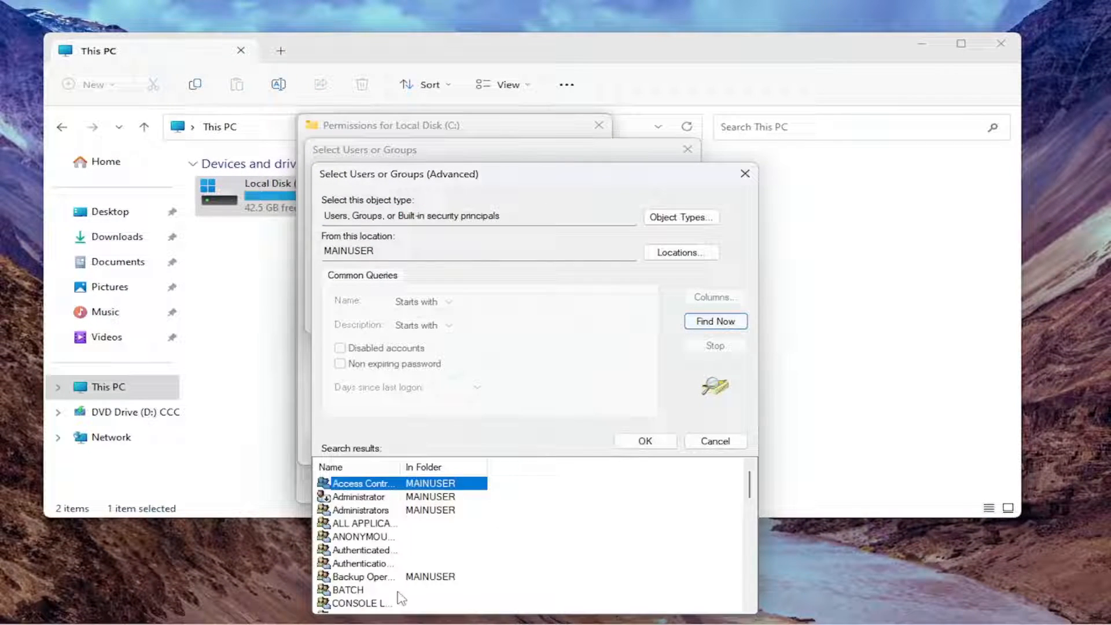
scroll(down, 3)
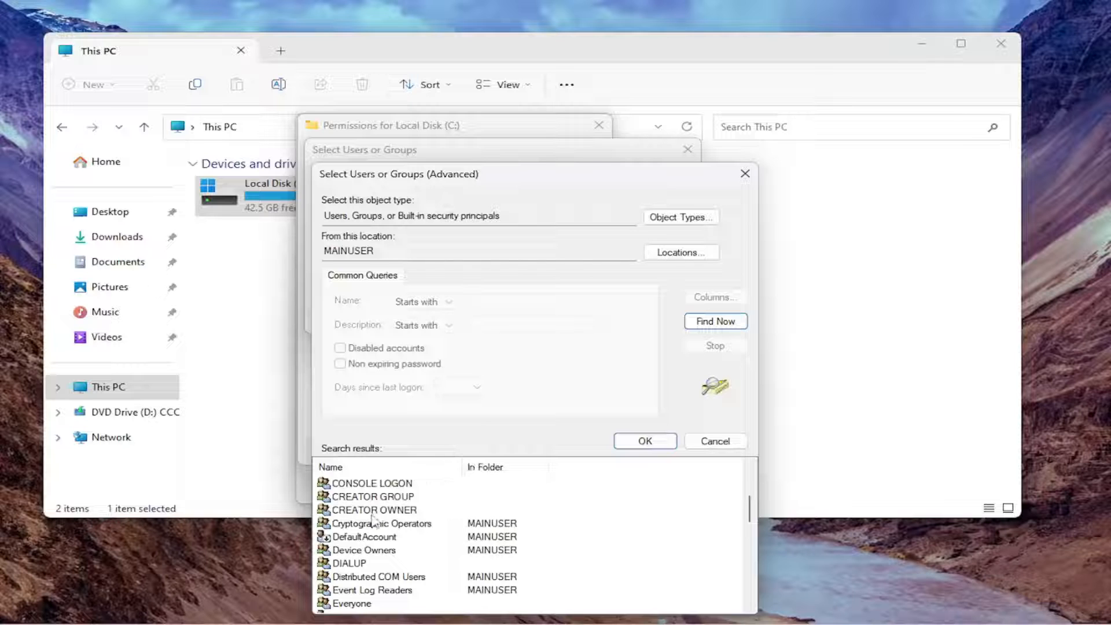
scroll(down, 3)
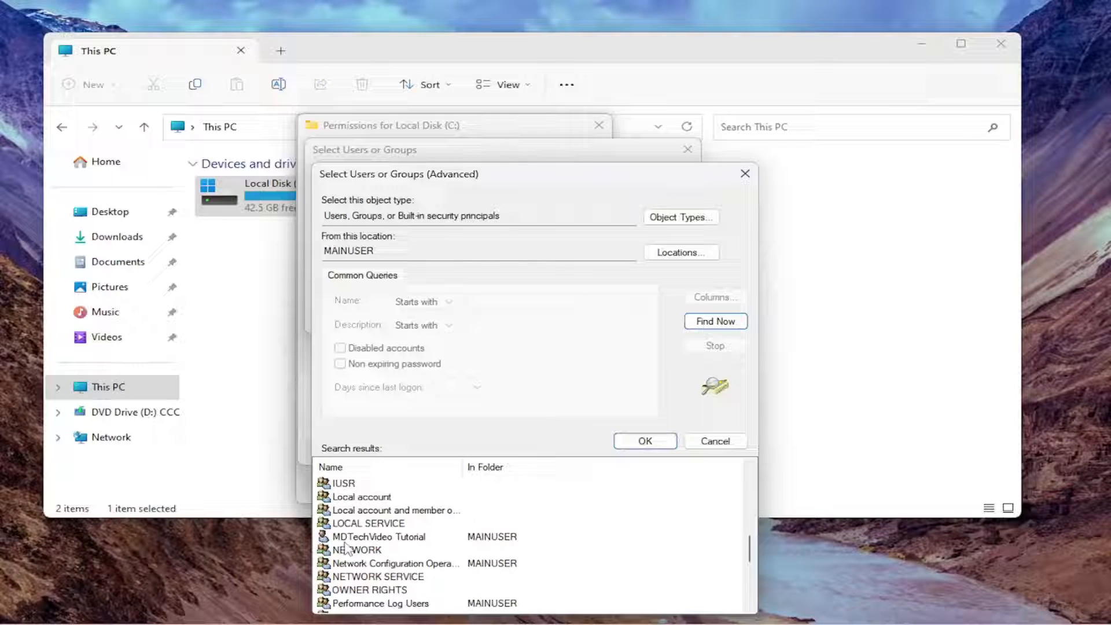
scroll(up, 3)
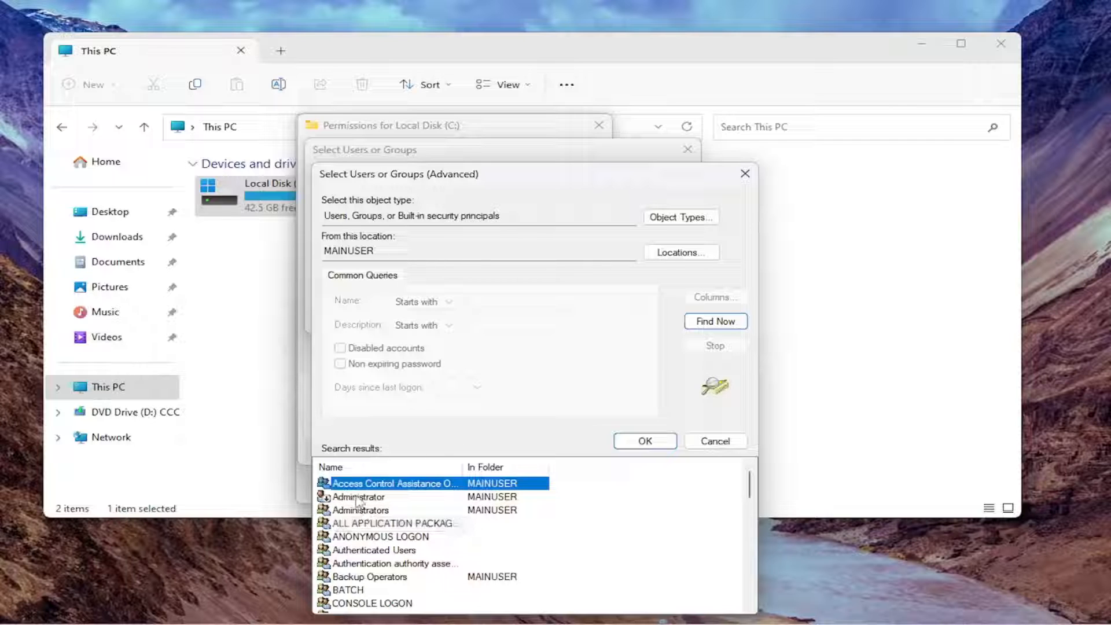
scroll(down, 3)
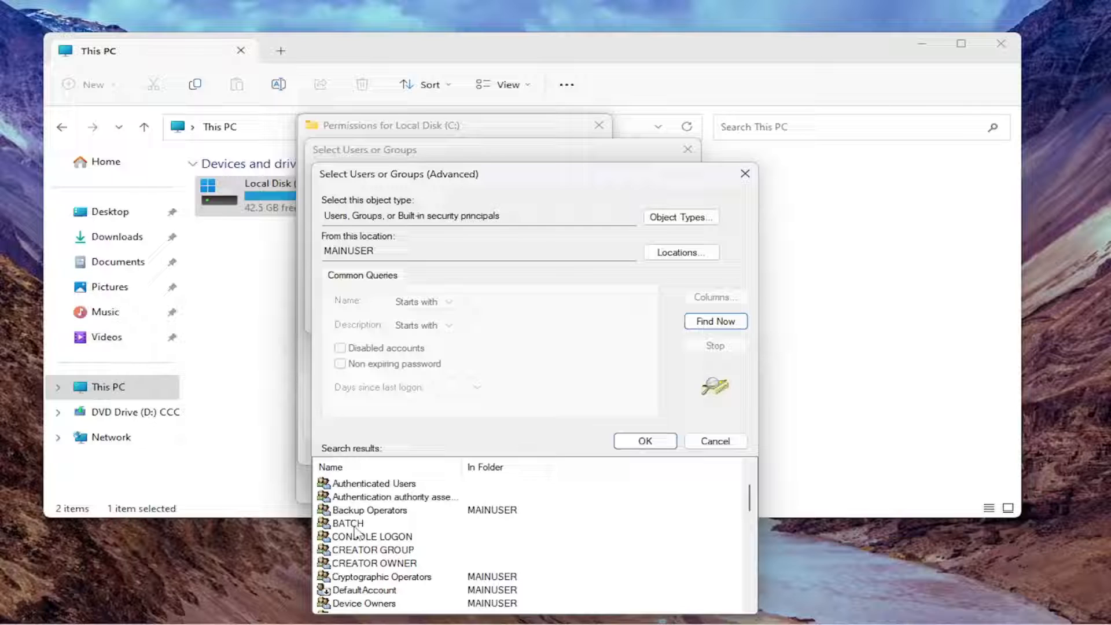
mouse_move(356, 526)
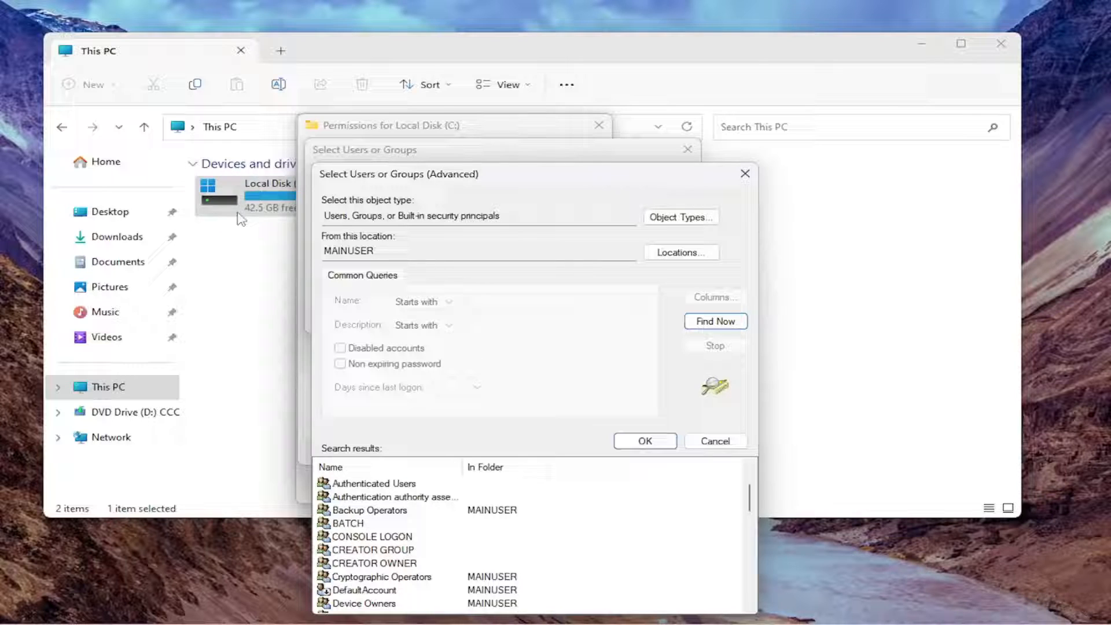
mouse_move(411, 538)
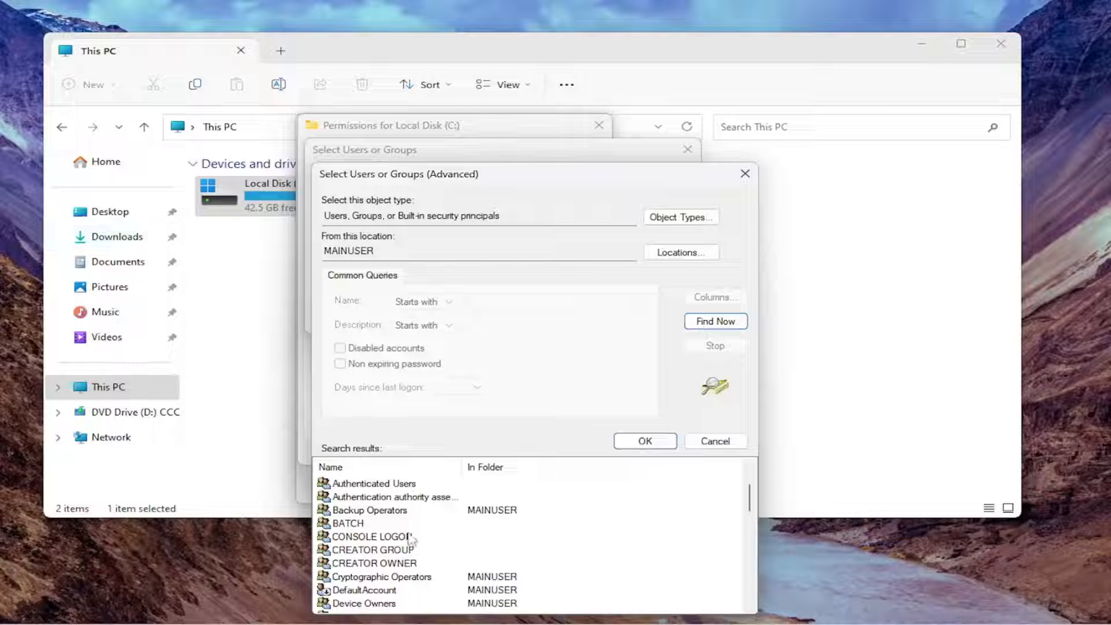
mouse_move(378, 521)
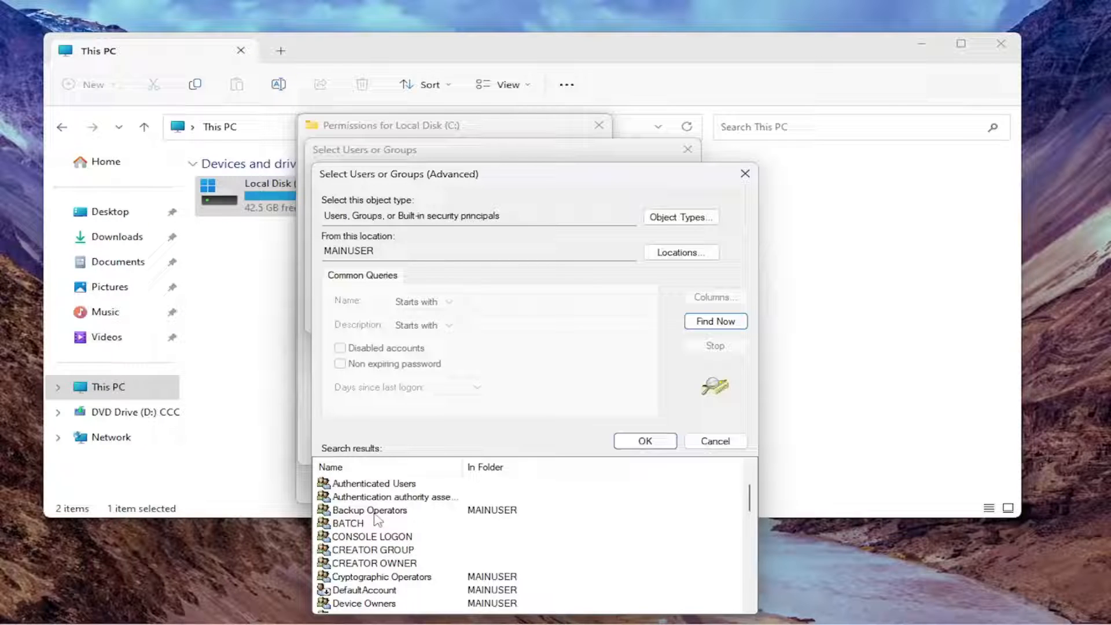
scroll(down, 3)
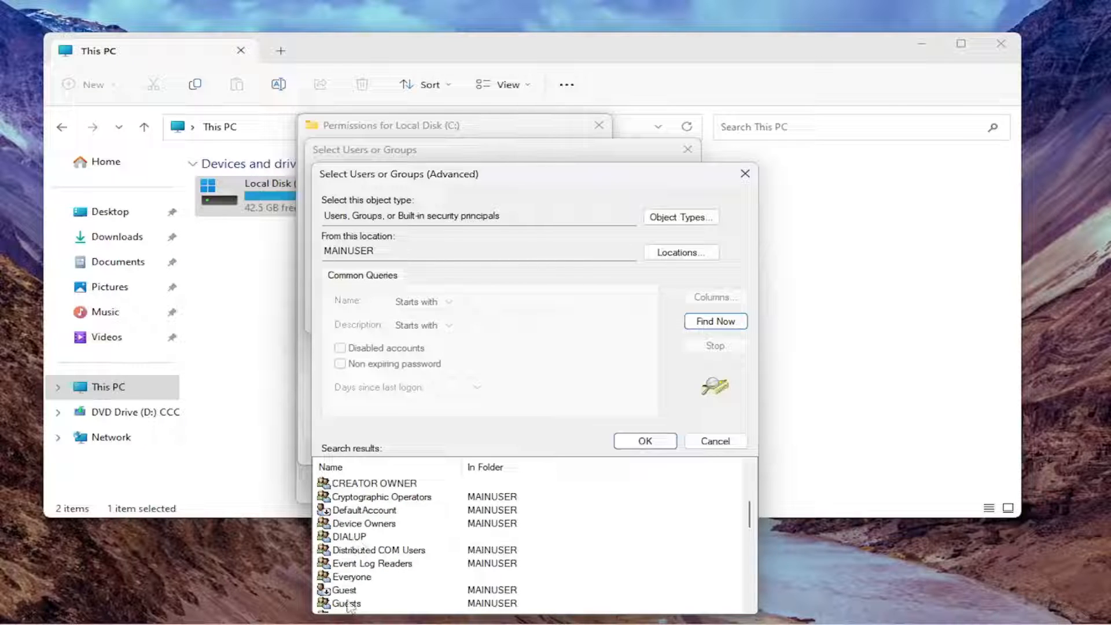
click(345, 589)
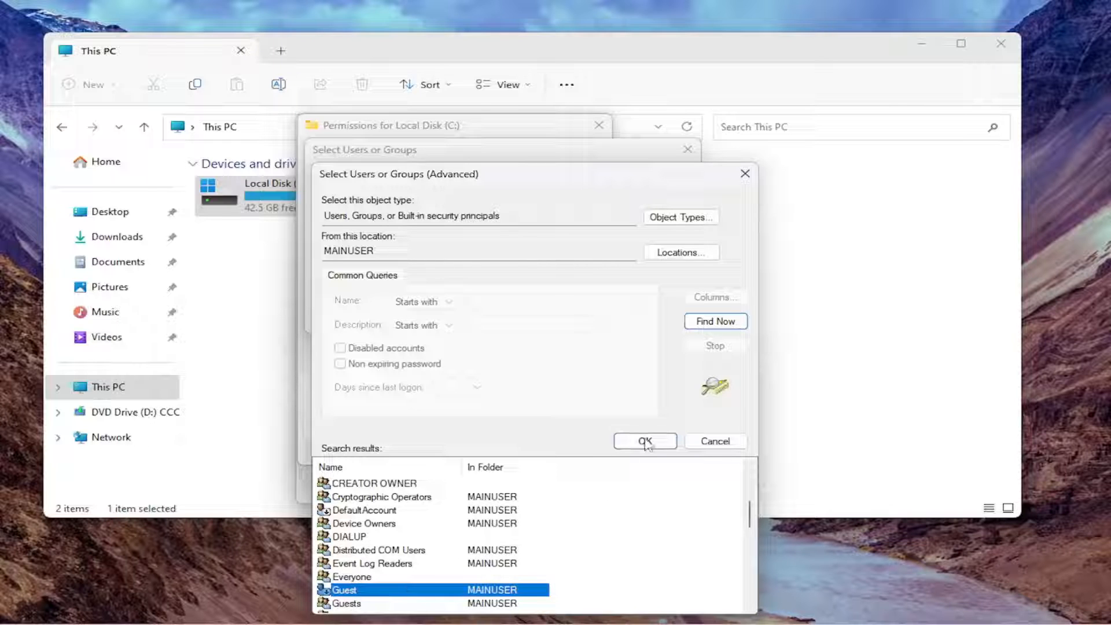
Step: Confirm MAINUSER\Guest in both selection dialogs to add it to the permission list
click(644, 440)
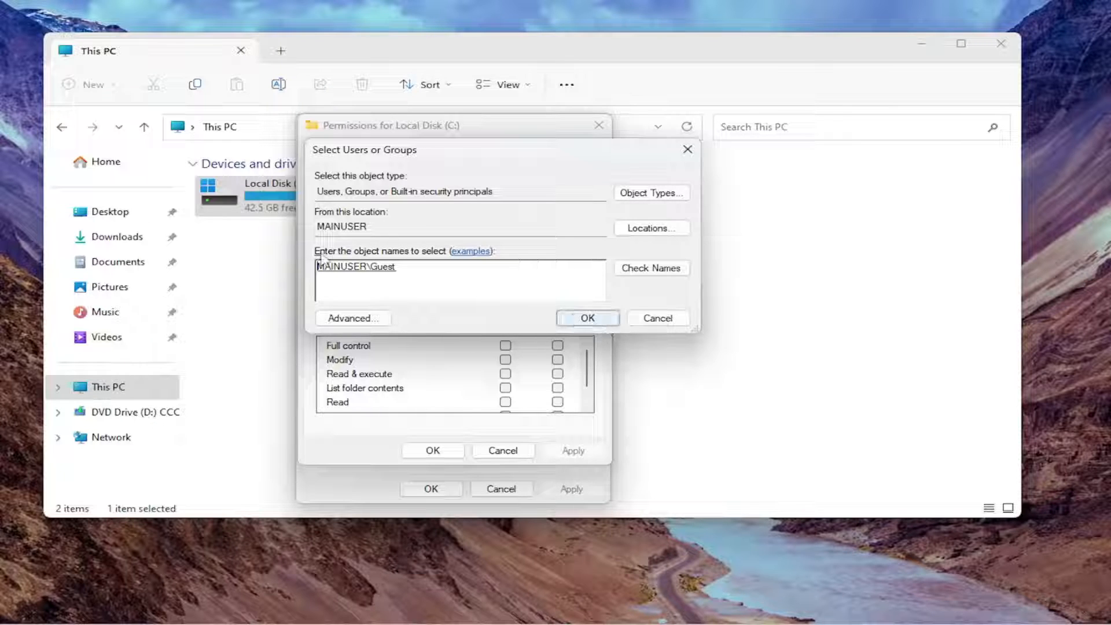
click(587, 317)
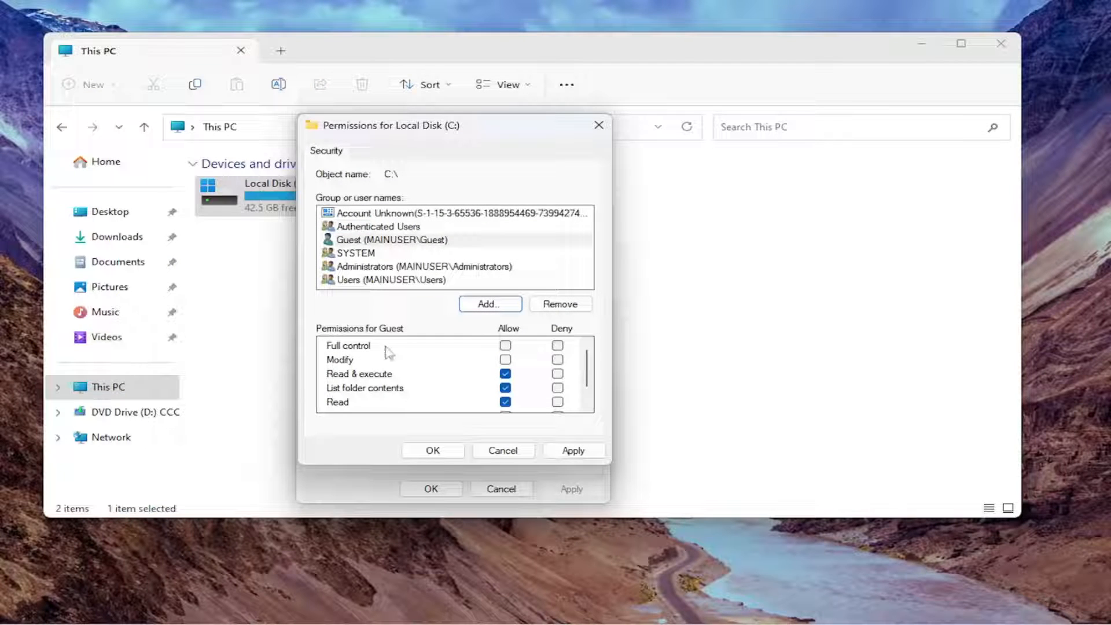
Step: Tick Deny for Guest's Full control and review the resulting denied entries
click(558, 346)
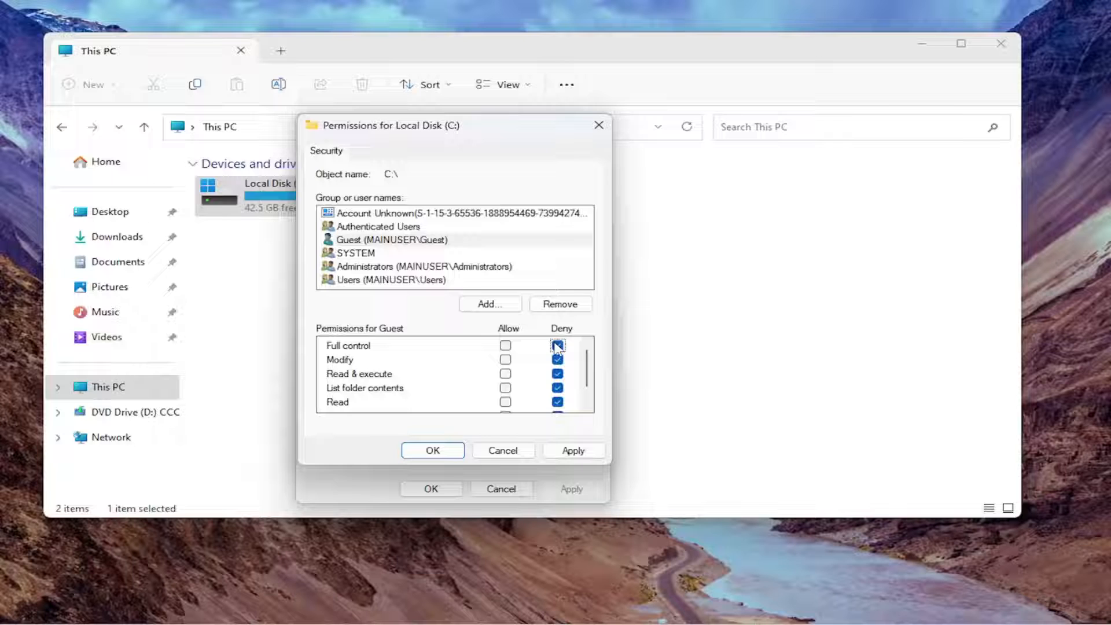
click(557, 346)
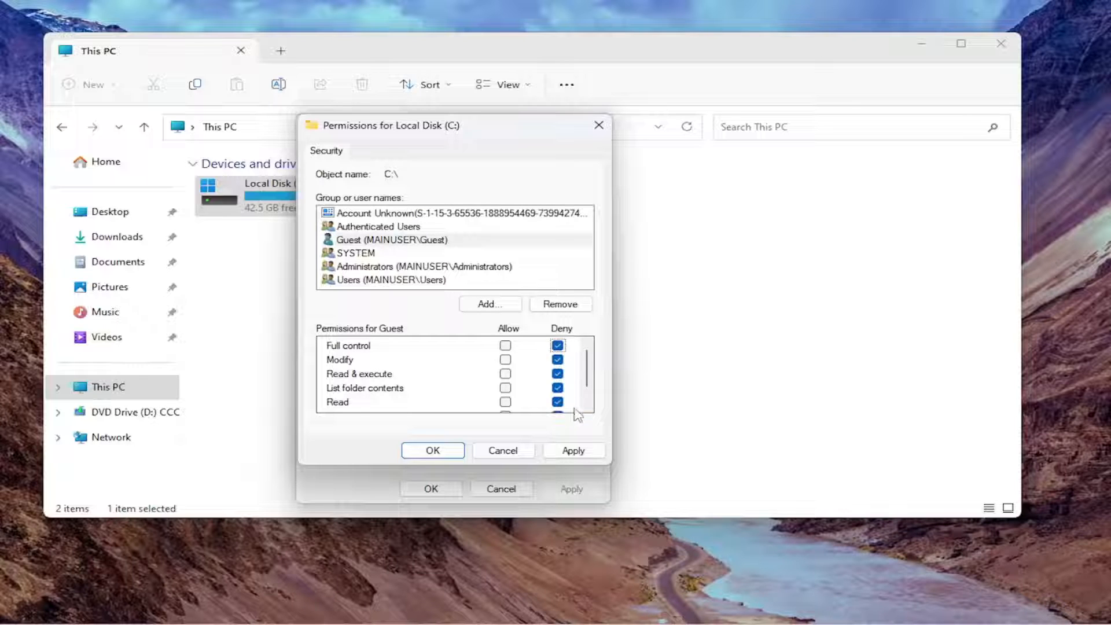
scroll(down, 3)
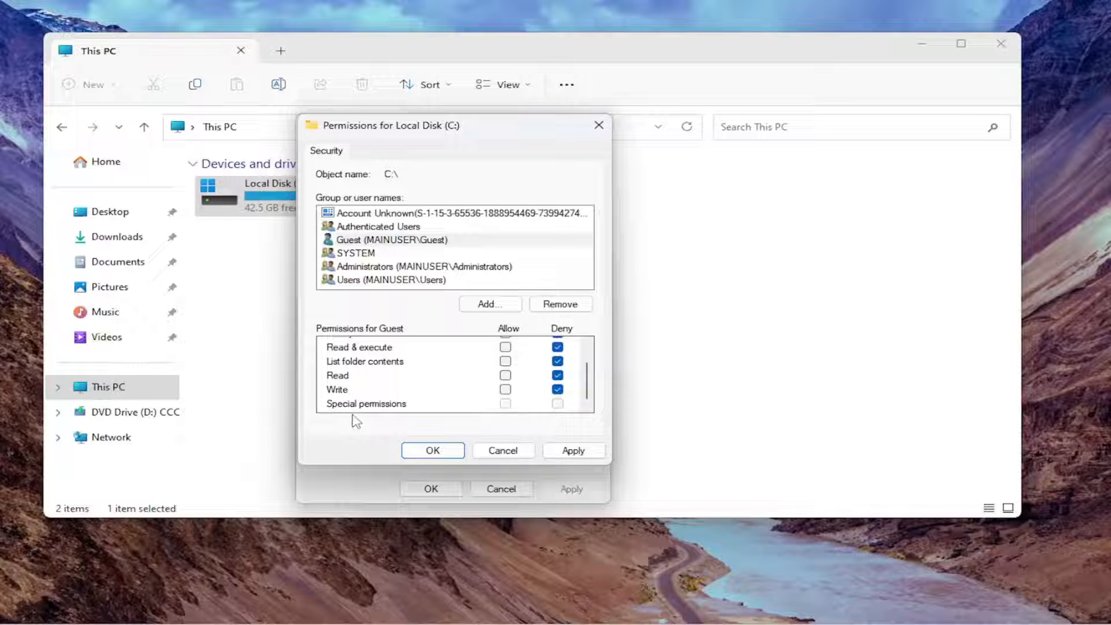
mouse_move(559, 406)
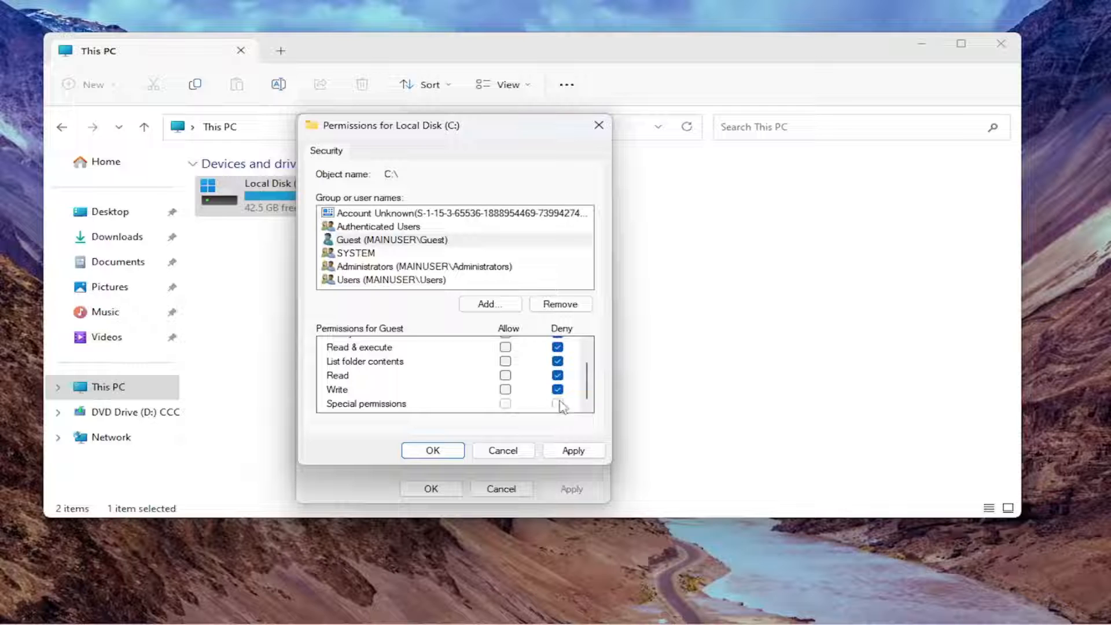
scroll(up, 3)
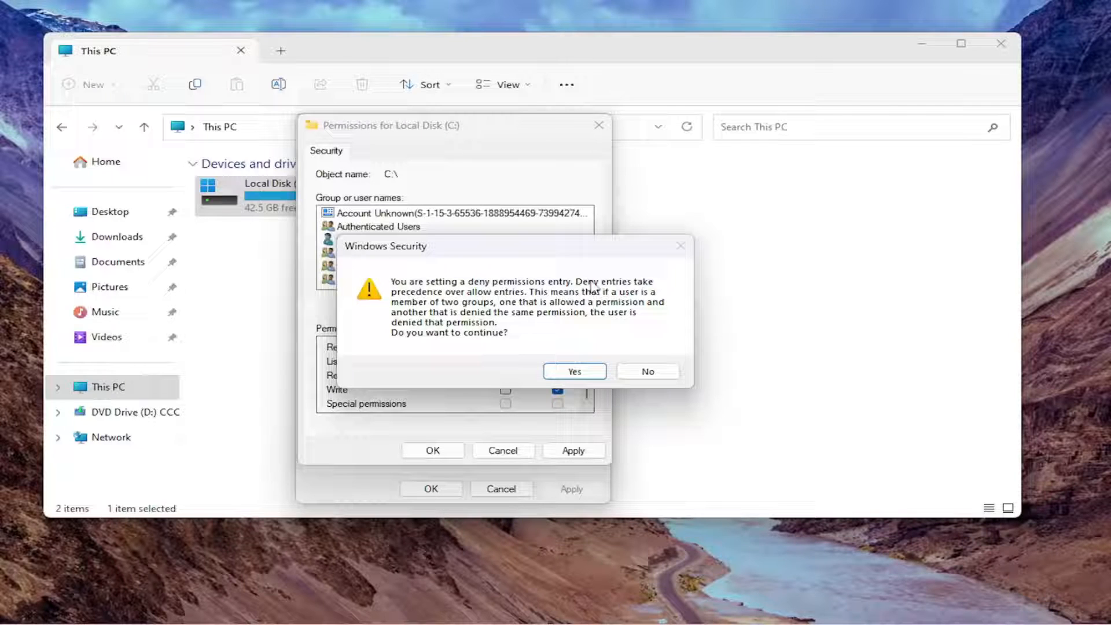
mouse_move(502, 310)
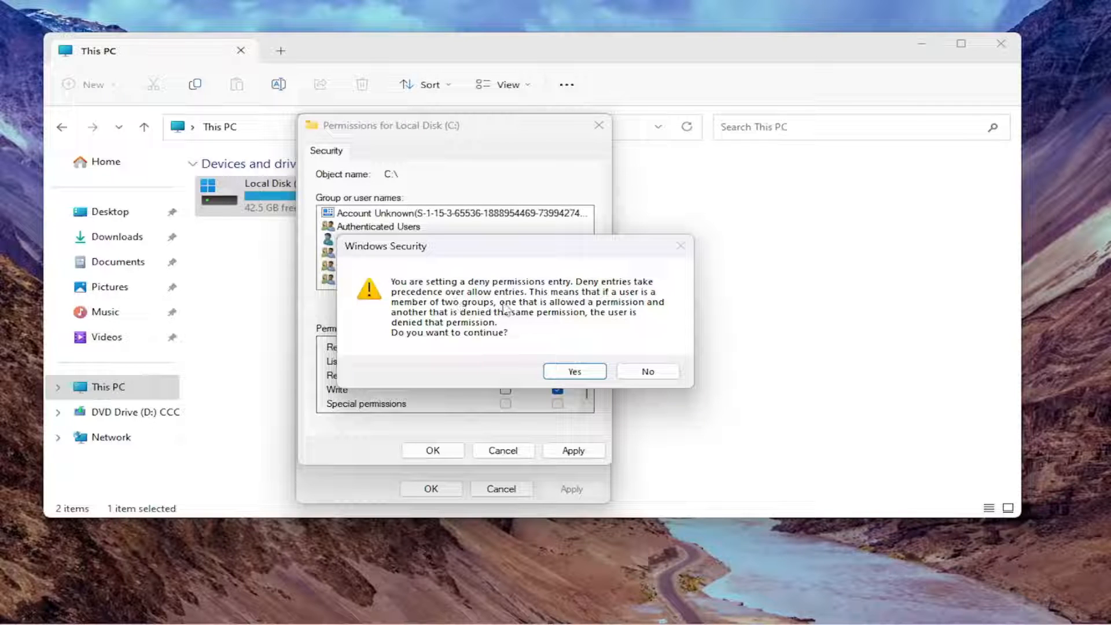
mouse_move(501, 341)
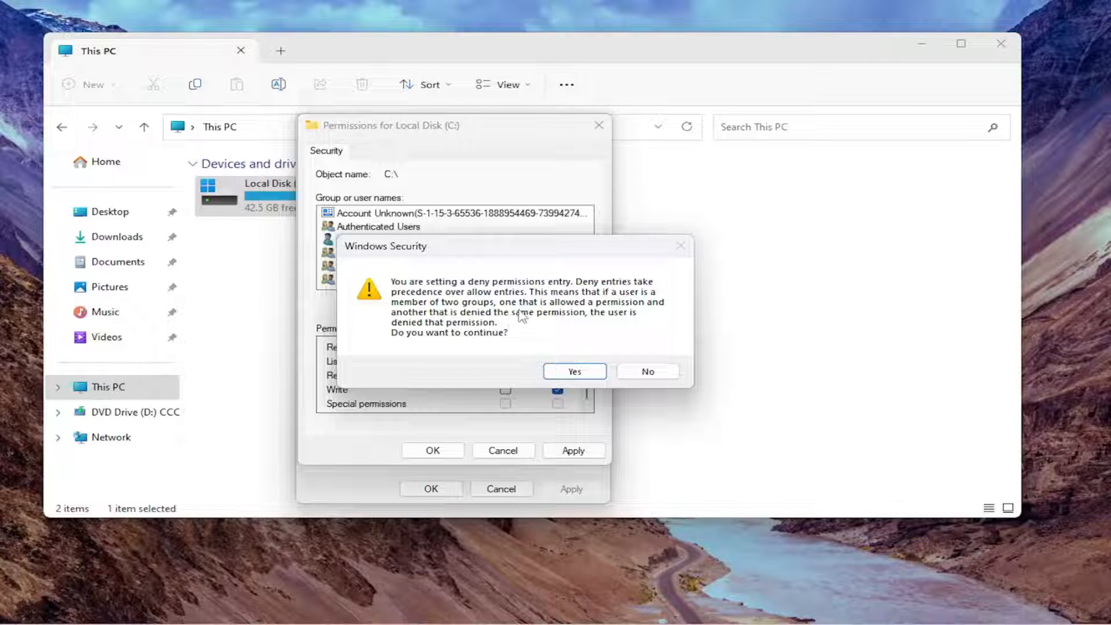
mouse_move(439, 322)
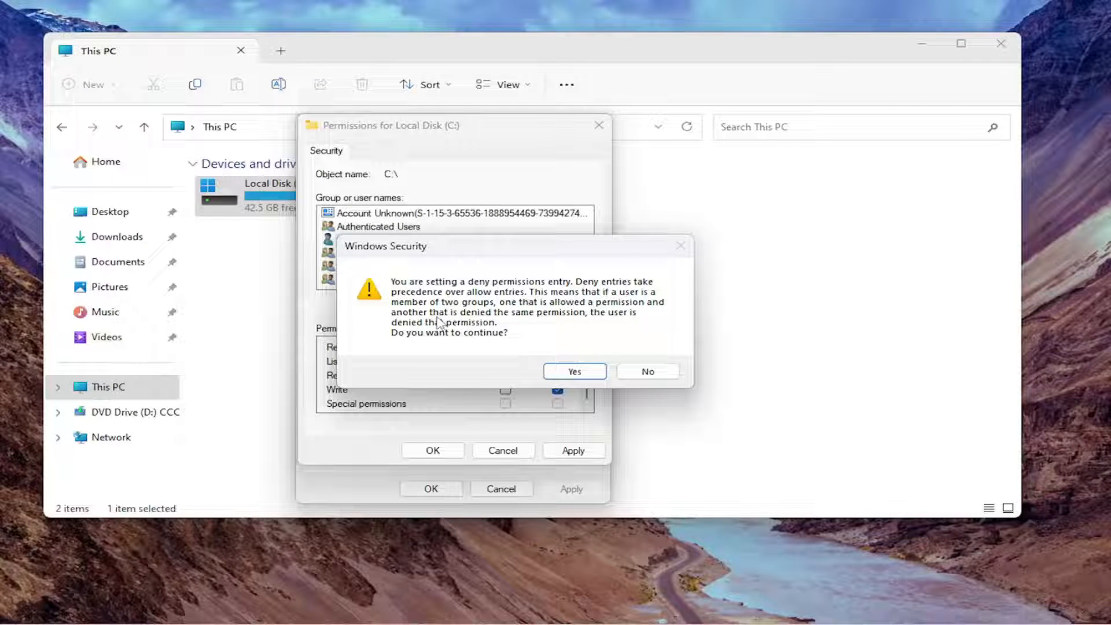
mouse_move(618, 344)
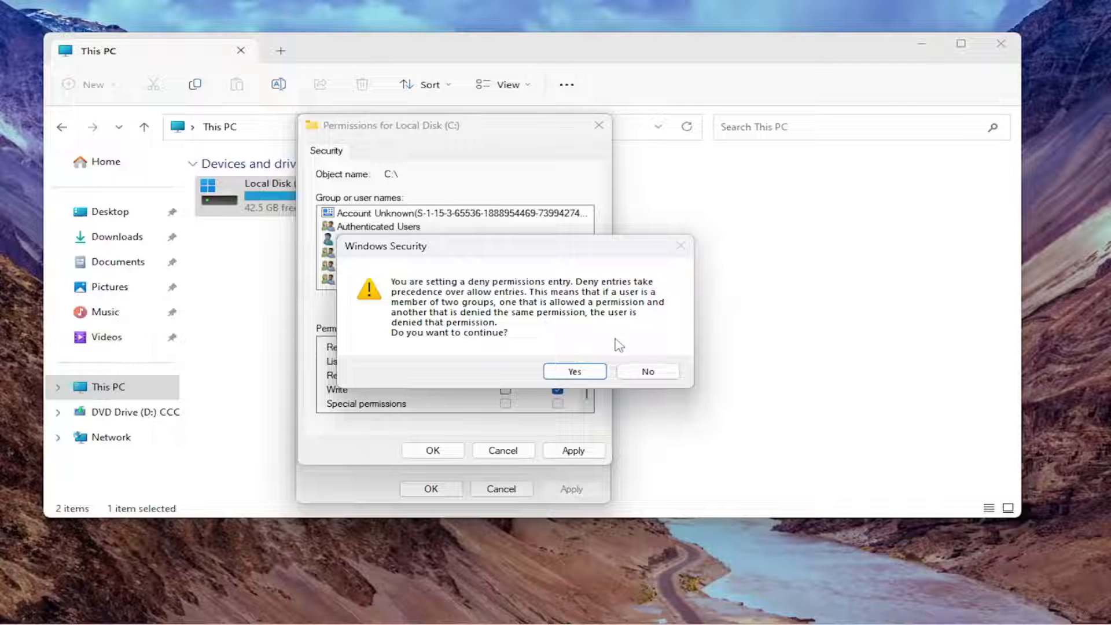
mouse_move(467, 338)
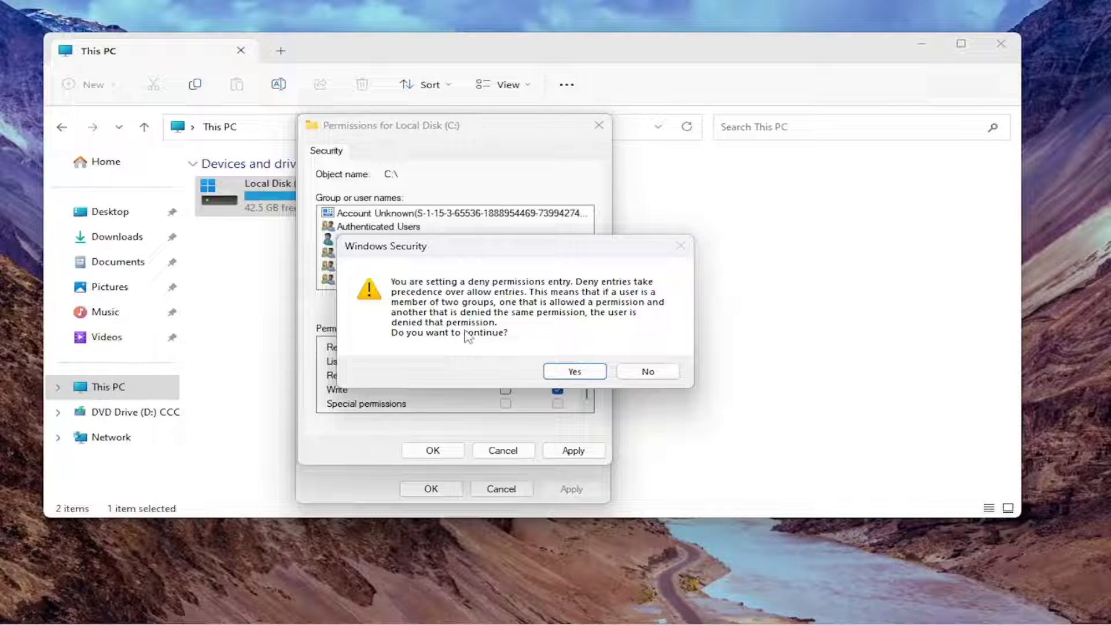
mouse_move(561, 345)
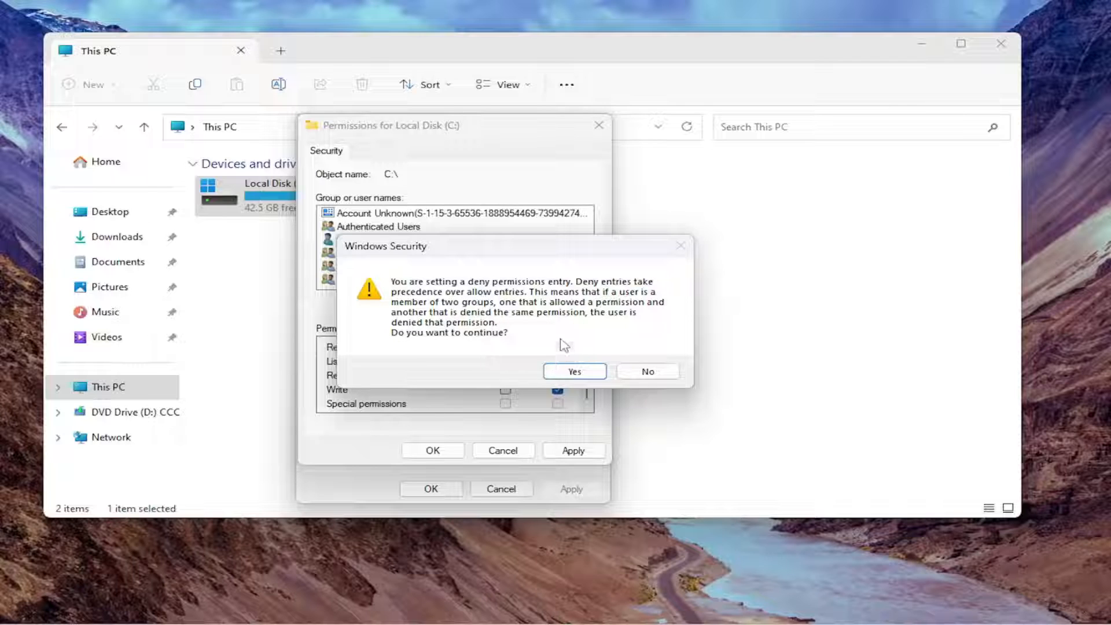
Step: Accept the deny-entry warning so the permission change can proceed
click(574, 371)
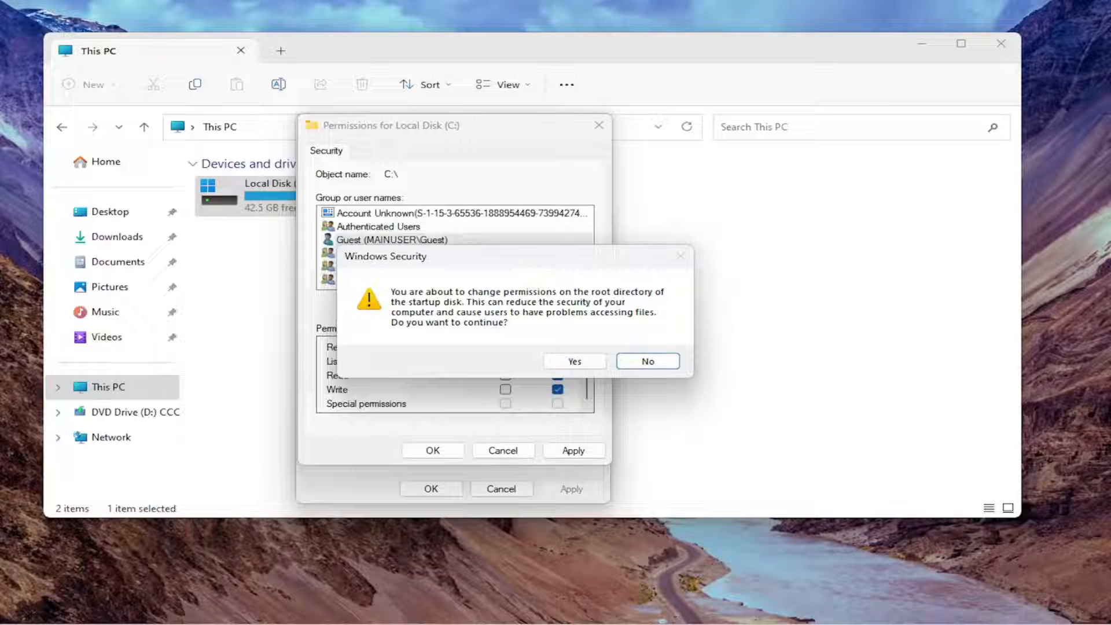
mouse_move(420, 302)
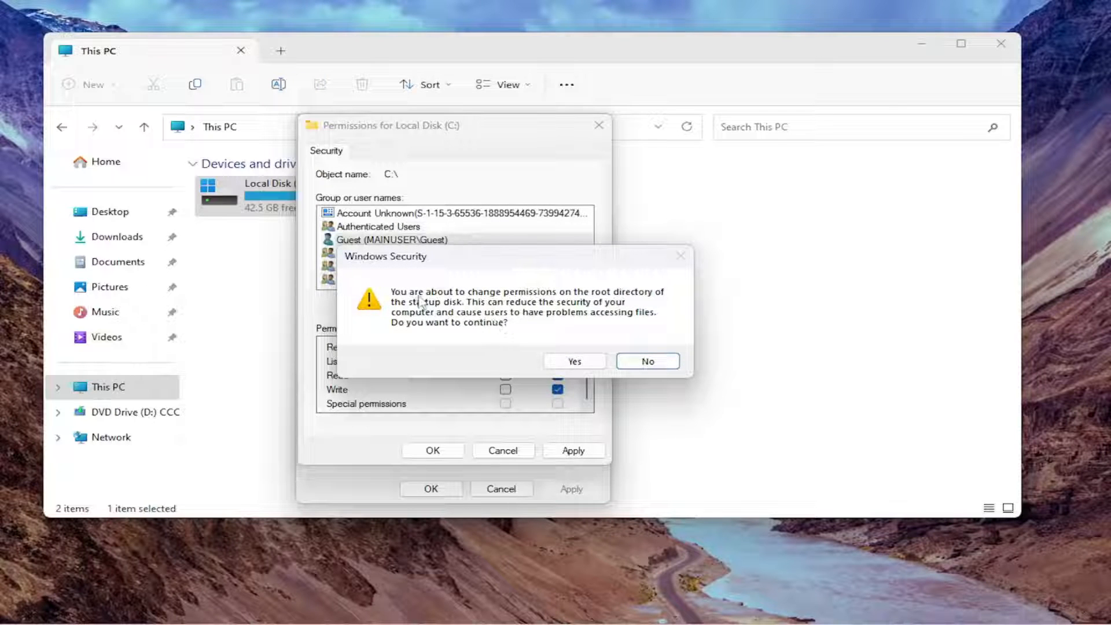
mouse_move(494, 313)
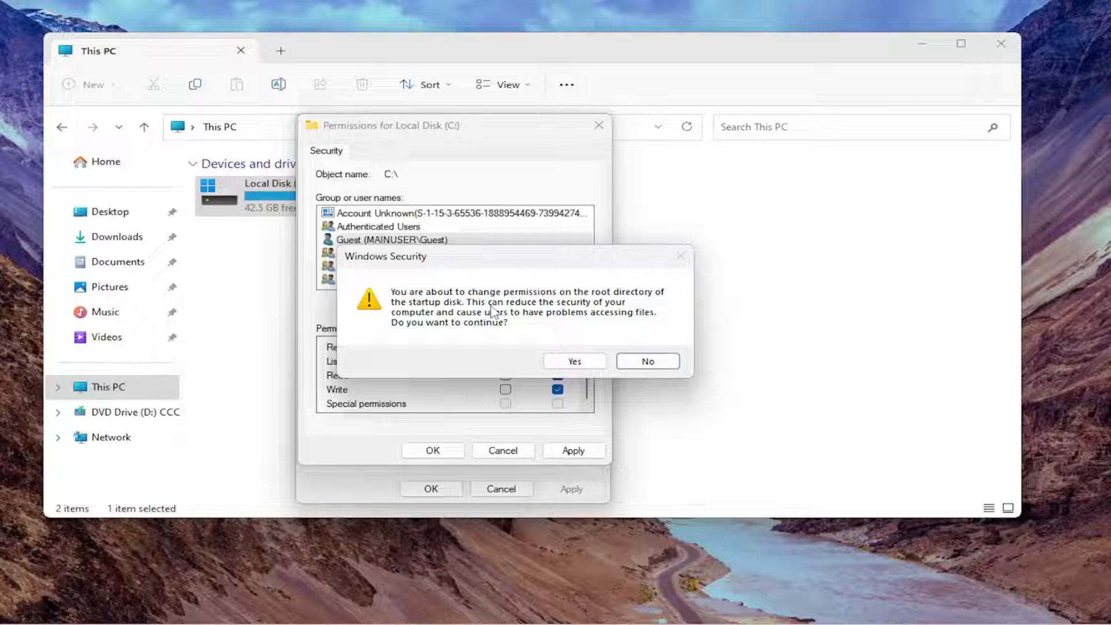
mouse_move(434, 233)
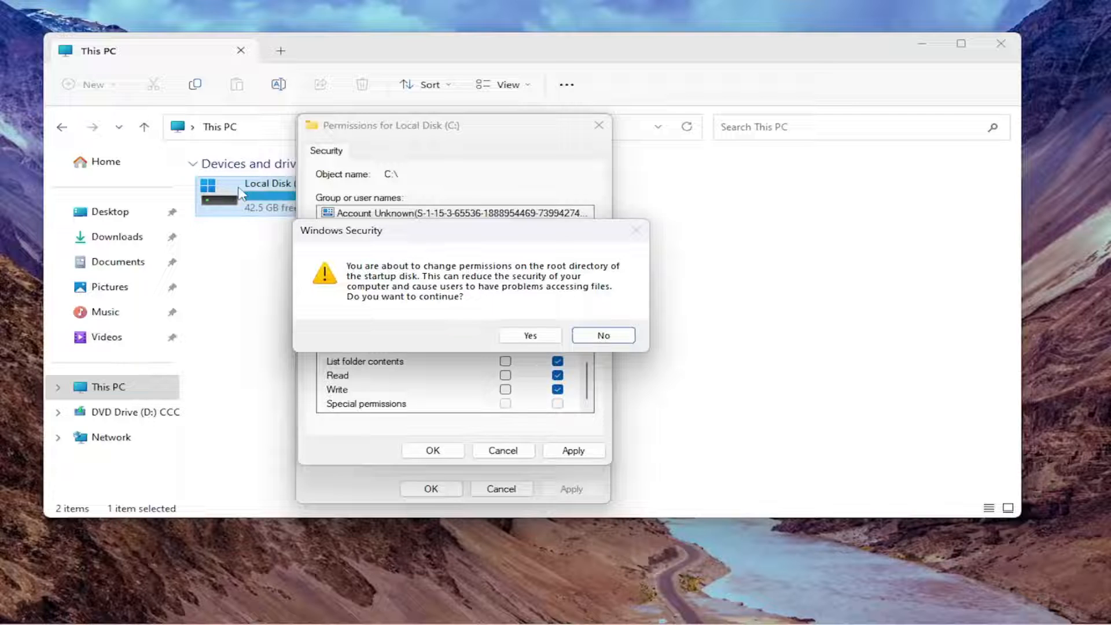
mouse_move(286, 214)
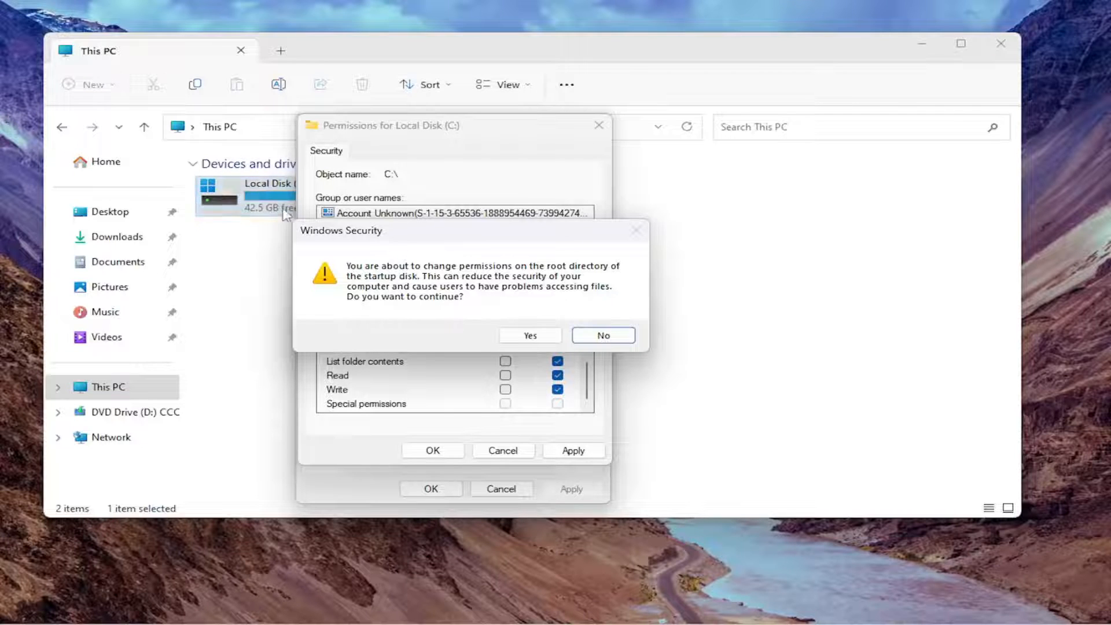
mouse_move(246, 205)
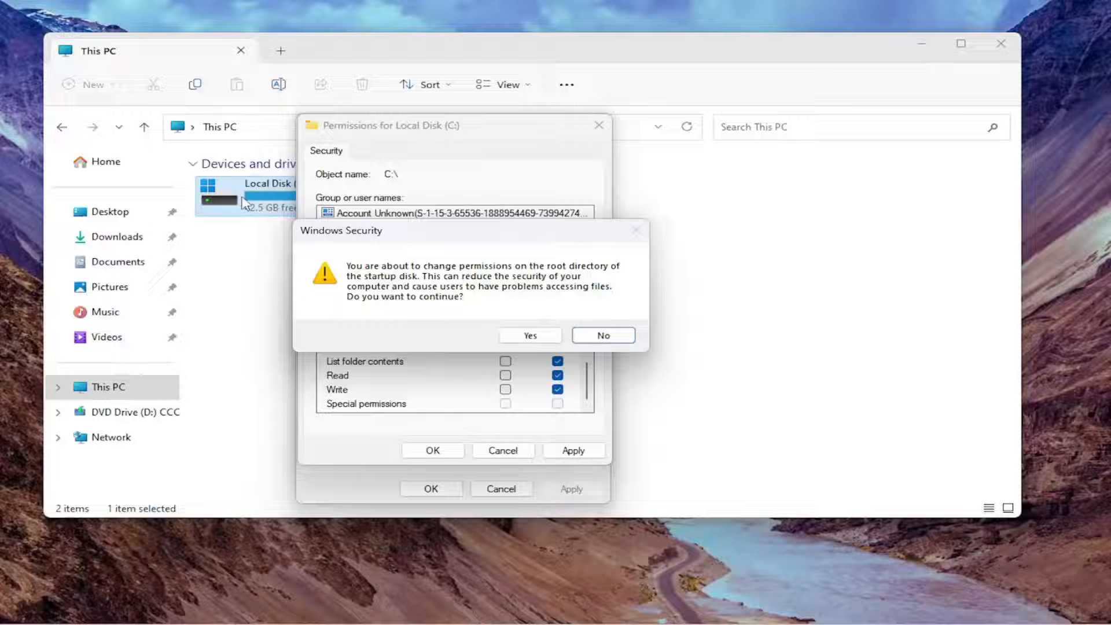
mouse_move(381, 287)
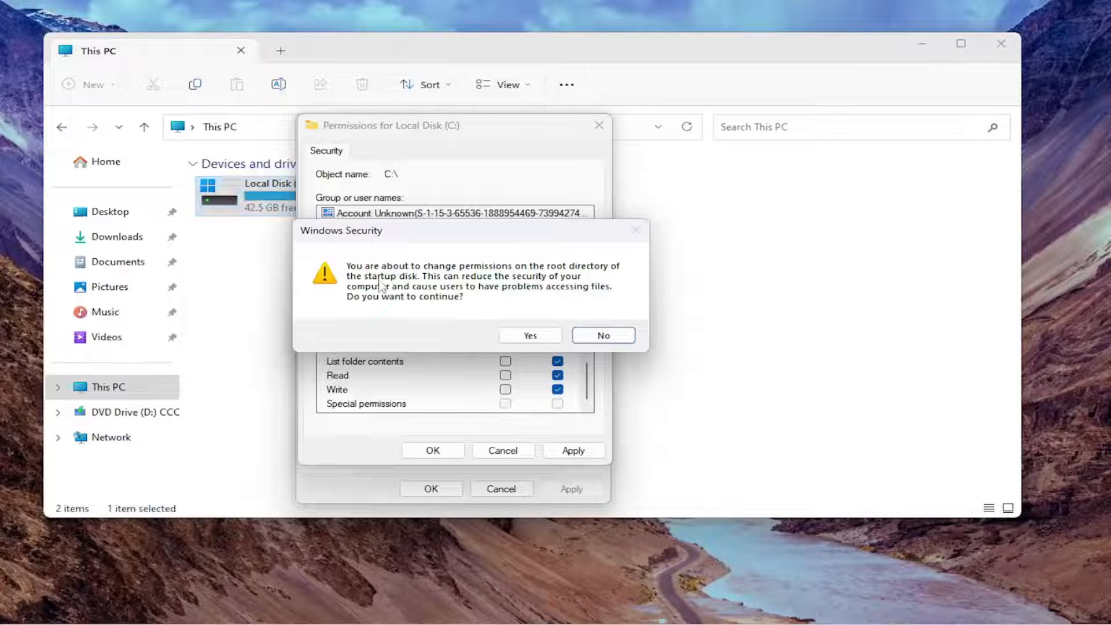
mouse_move(403, 260)
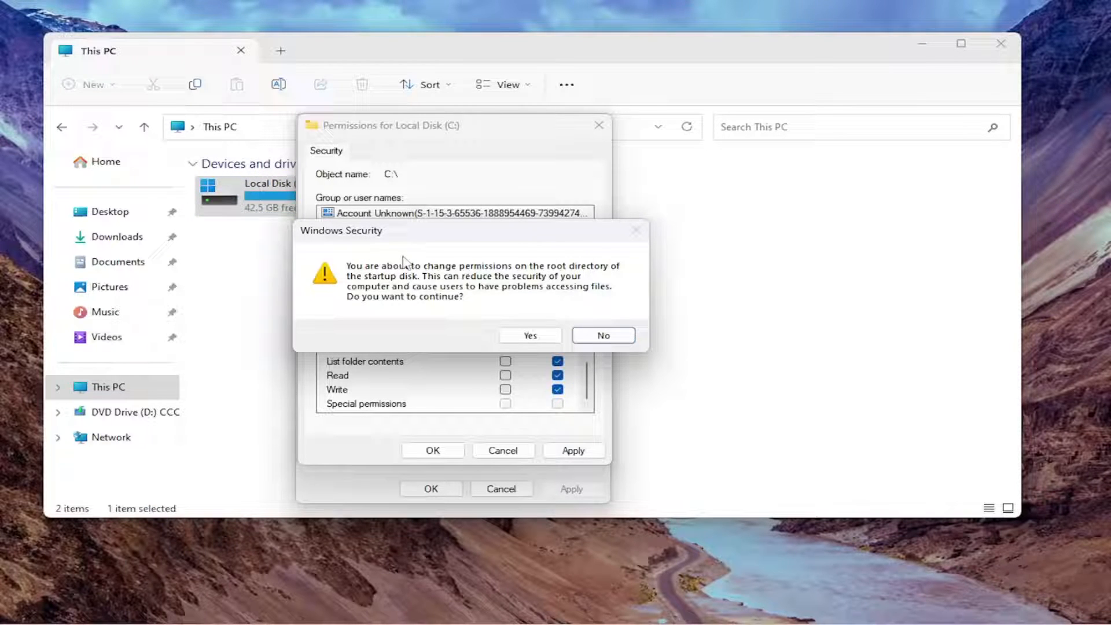
mouse_move(287, 265)
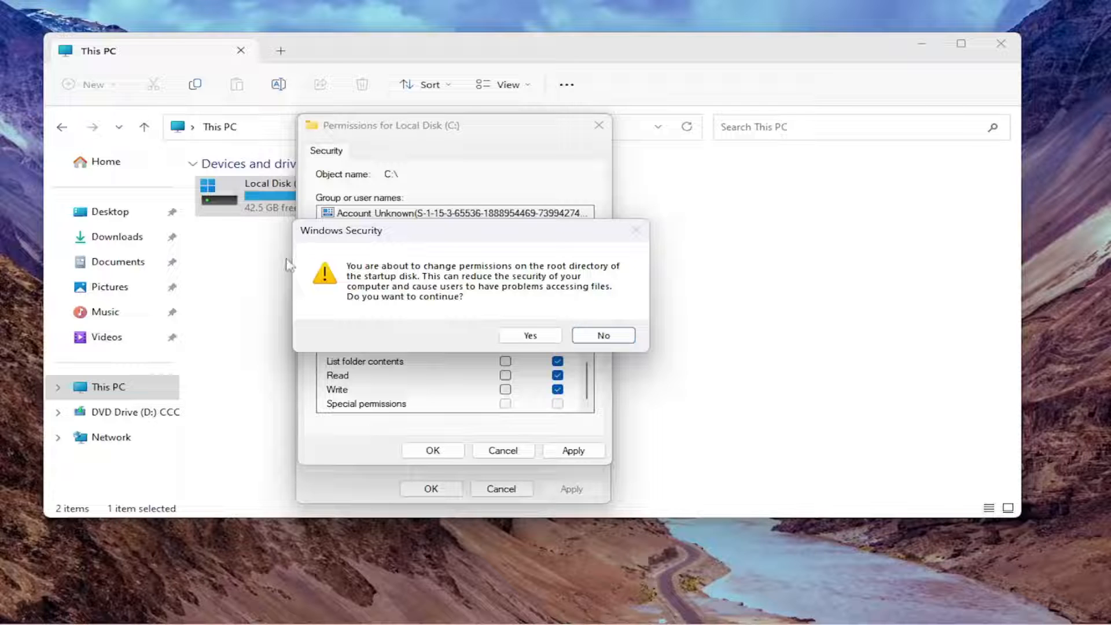
mouse_move(418, 250)
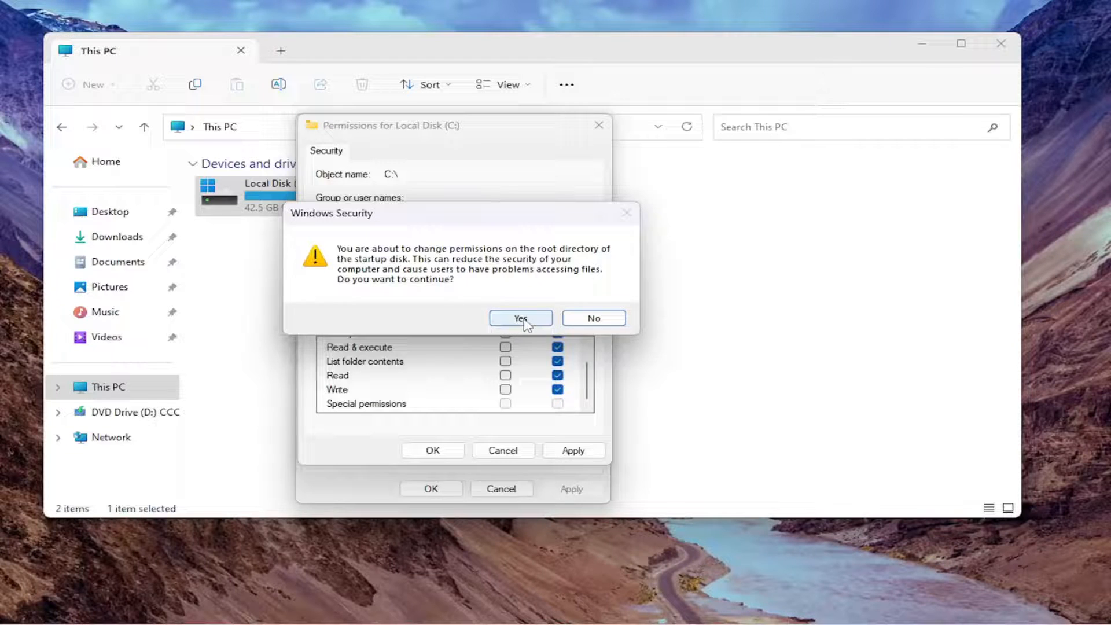
Step: Confirm the root-directory change and skip locked files like DumpStack.log.tmp and pagefile.sys
click(520, 317)
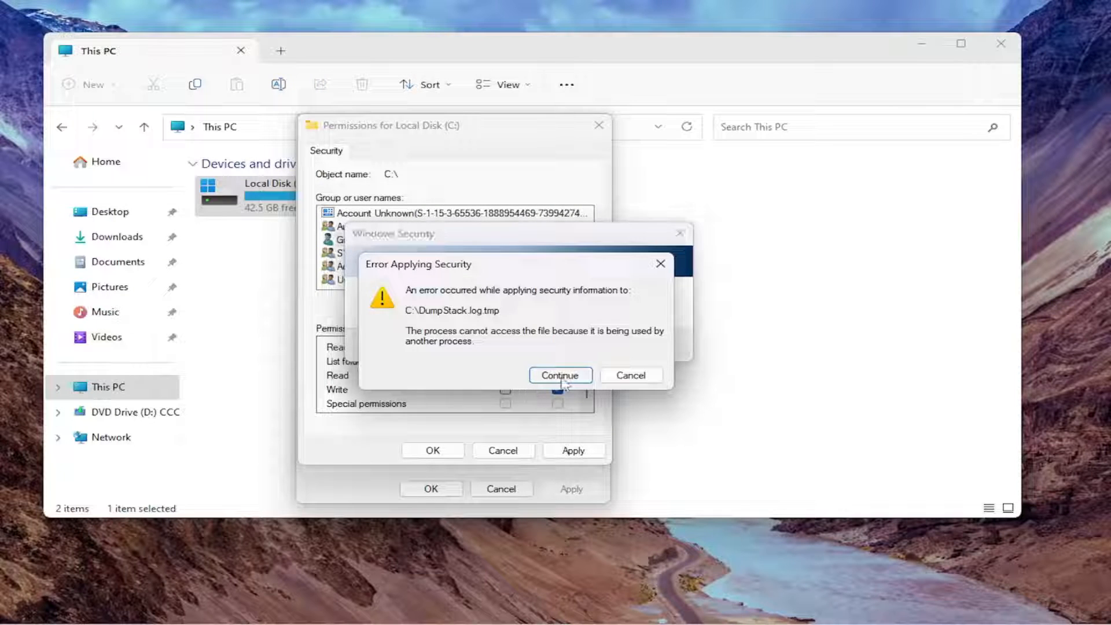
click(560, 375)
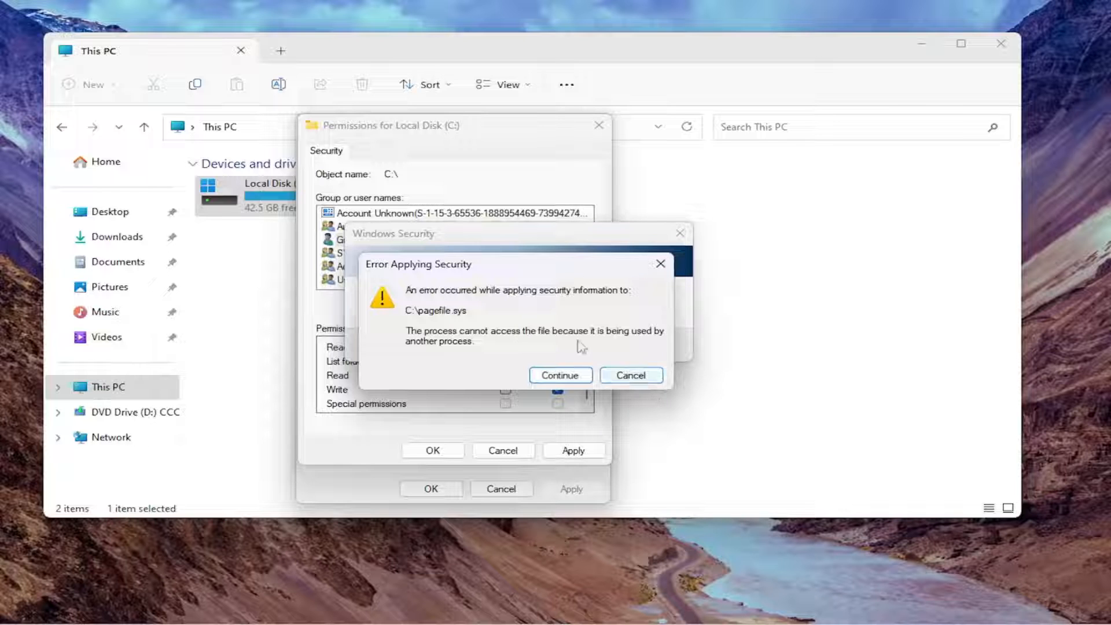
click(559, 375)
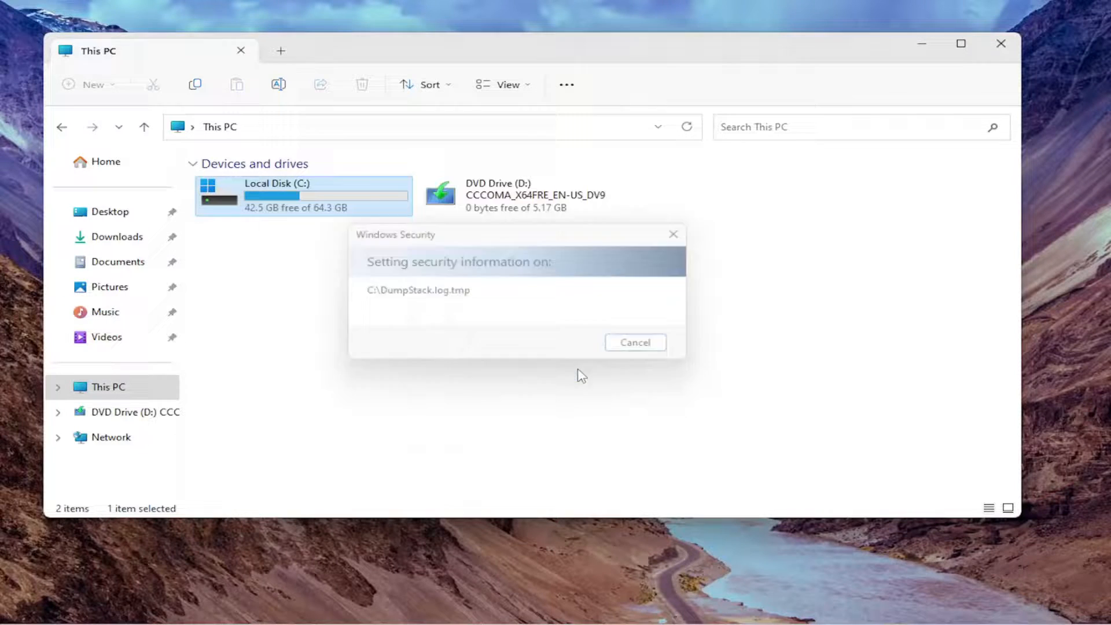
click(634, 342)
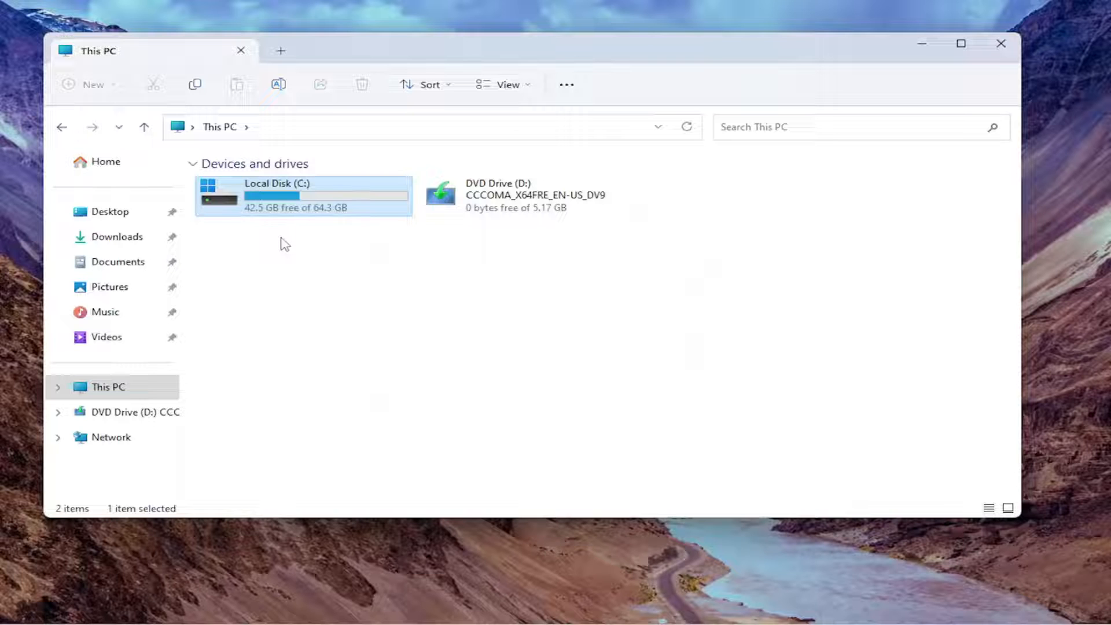
mouse_move(269, 220)
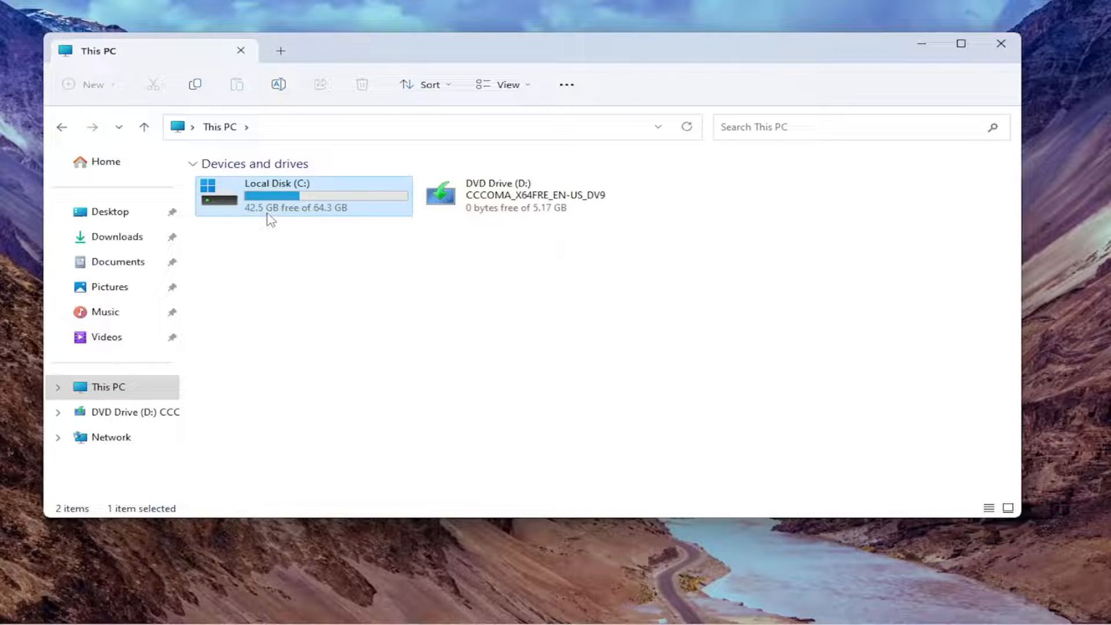
Step: Switch Guest to Allow Full control on C:, apply, and skip locked DumpStack.log.tmp and swapfile.sys
right_click(298, 196)
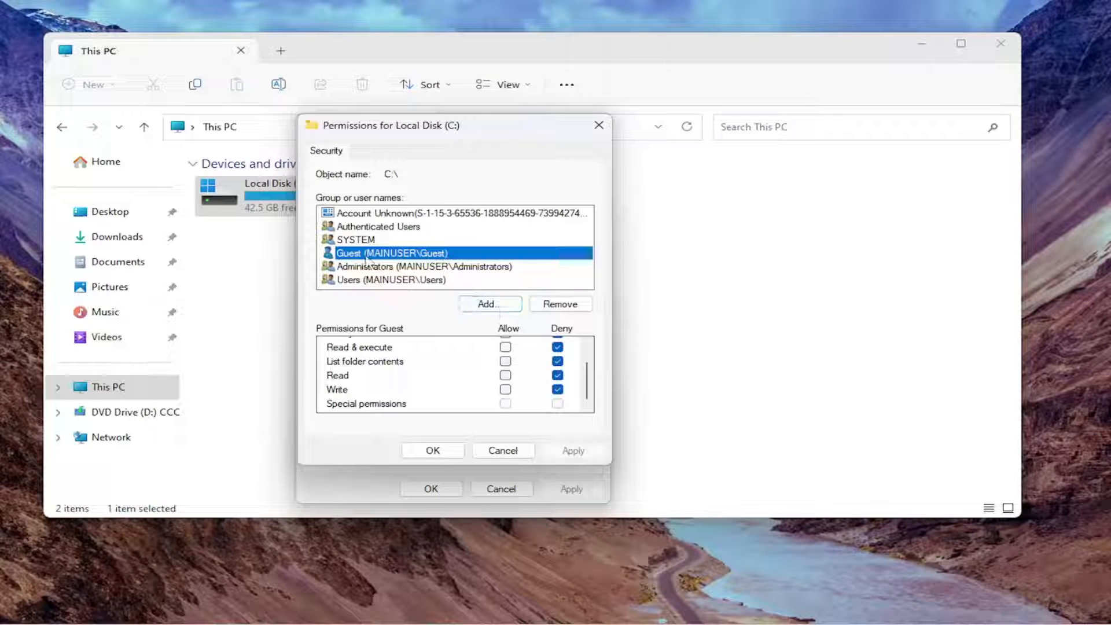
scroll(up, 3)
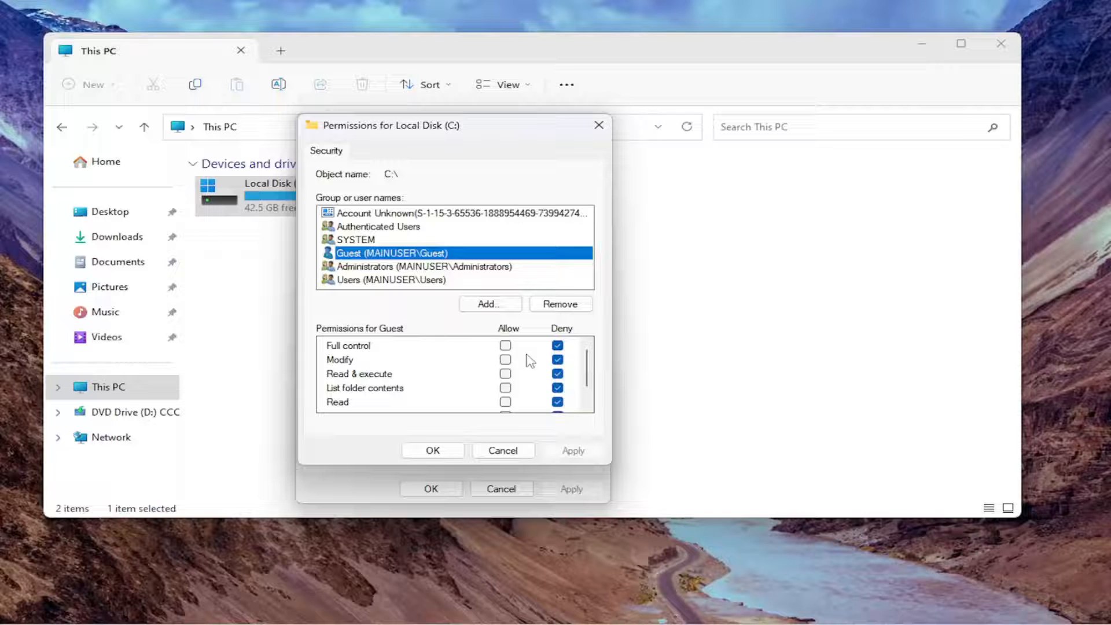
click(572, 450)
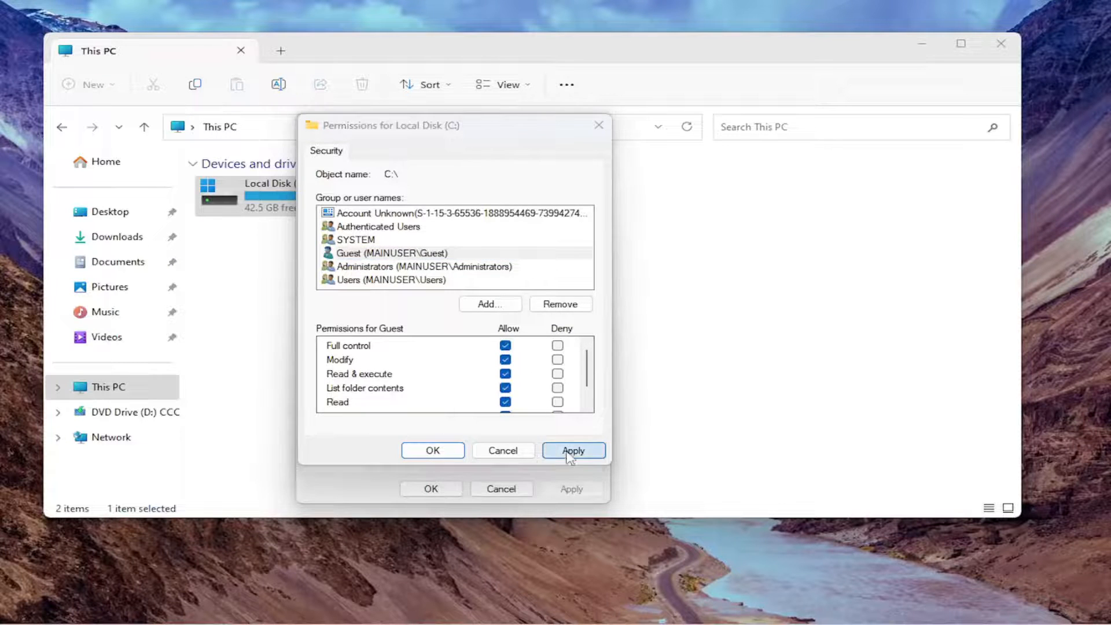
click(573, 450)
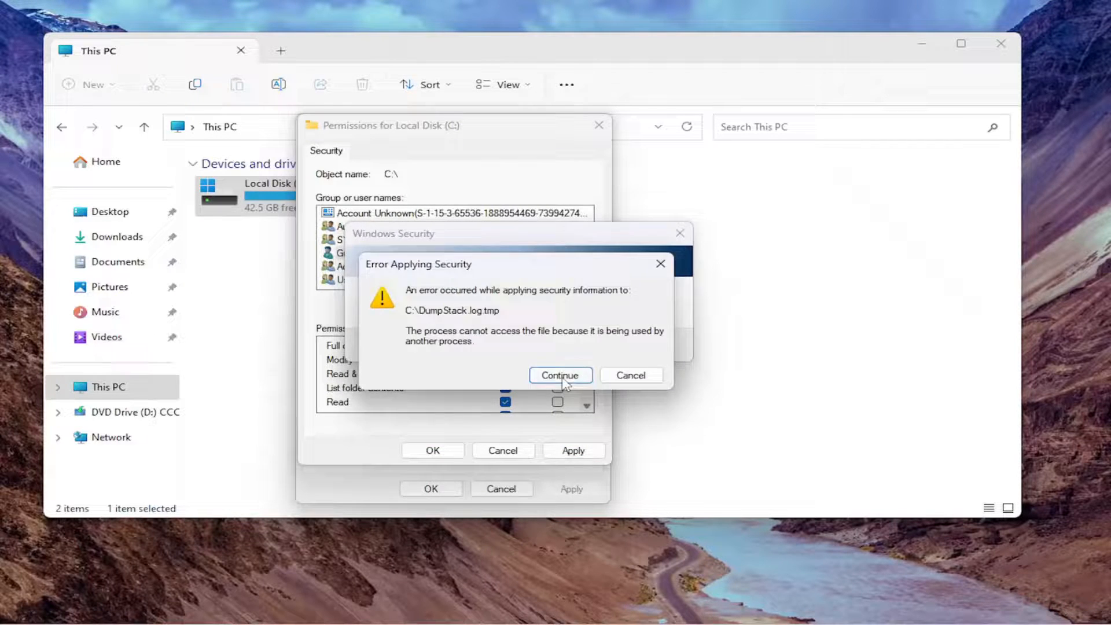
click(559, 375)
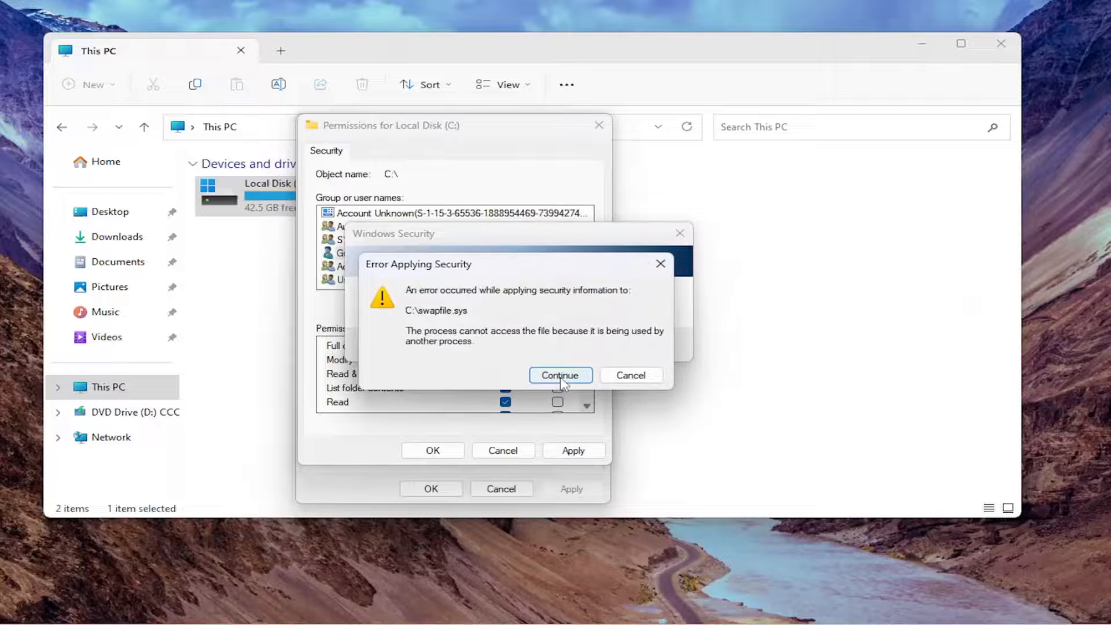
click(559, 375)
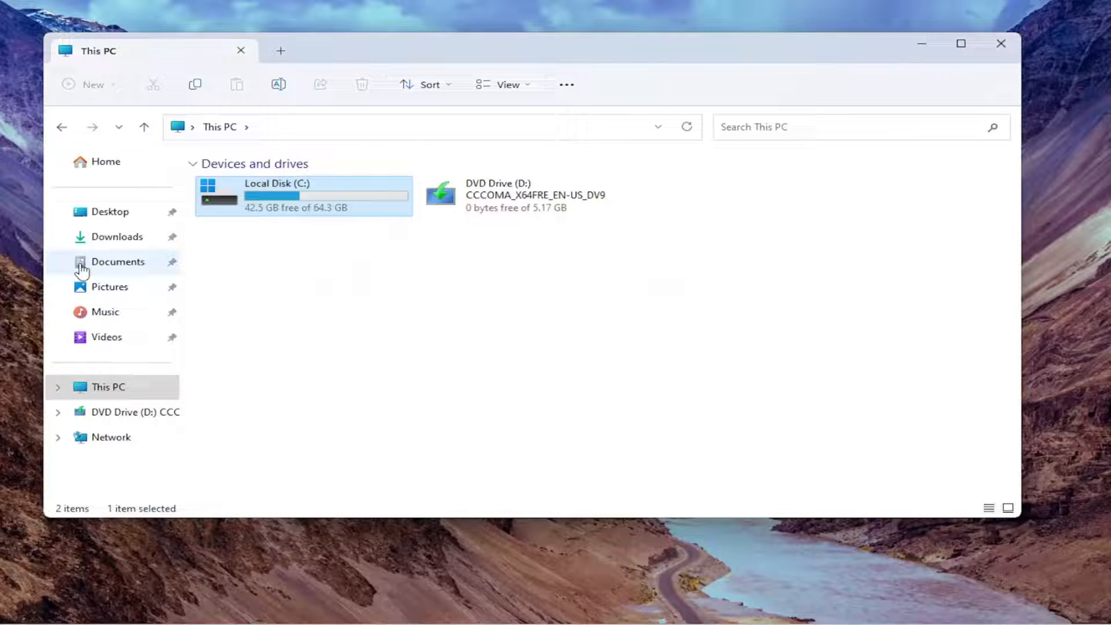
mouse_move(503, 148)
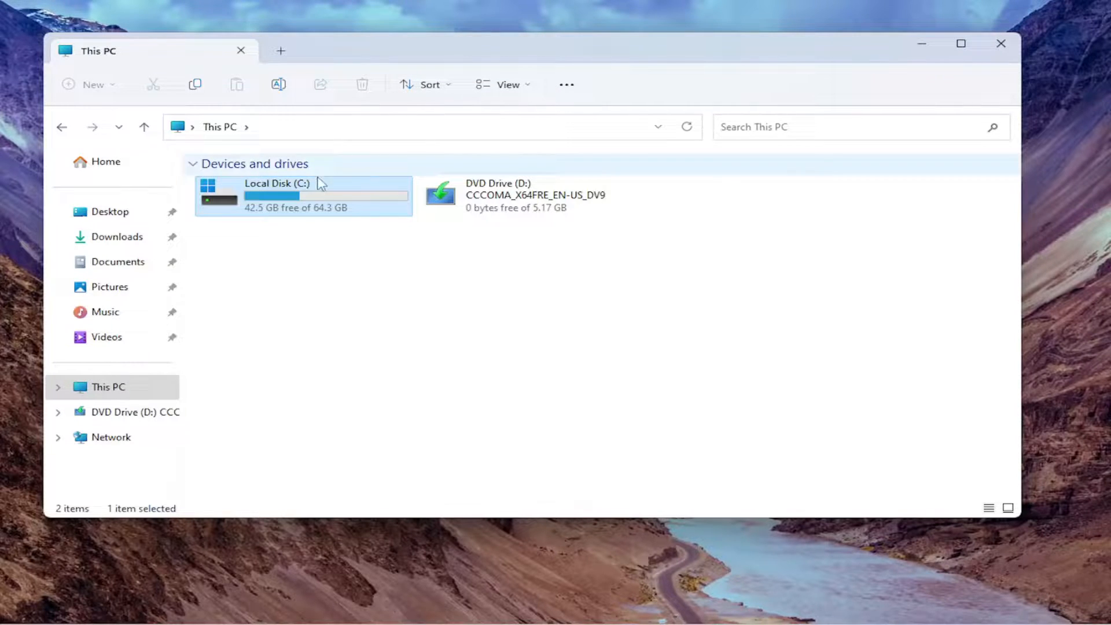
mouse_move(287, 186)
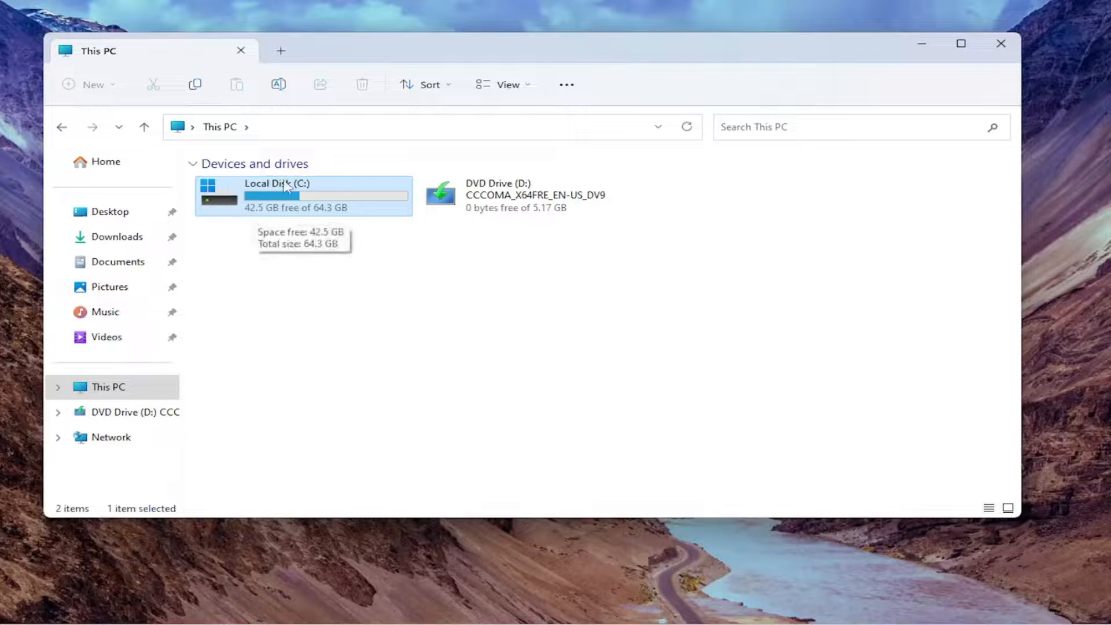
mouse_move(297, 228)
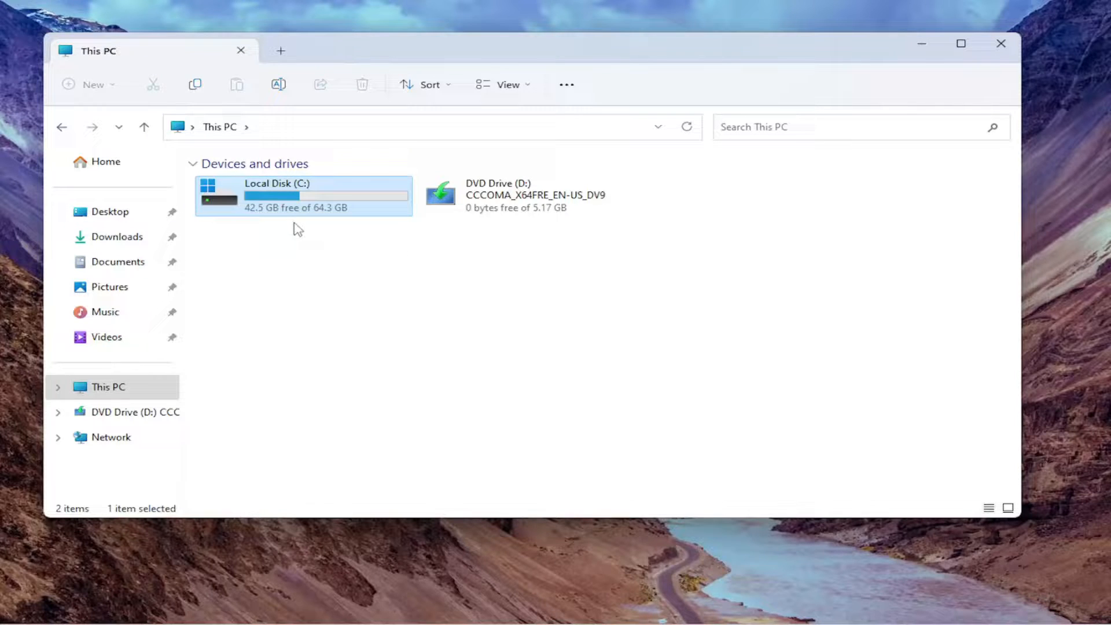
mouse_move(347, 354)
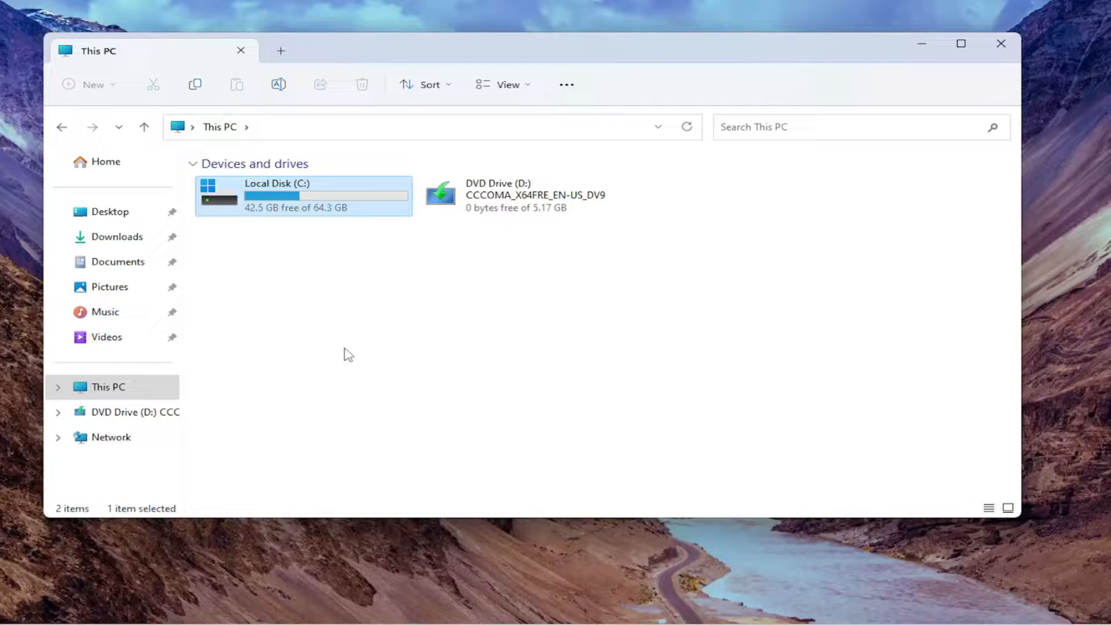
mouse_move(837, 318)
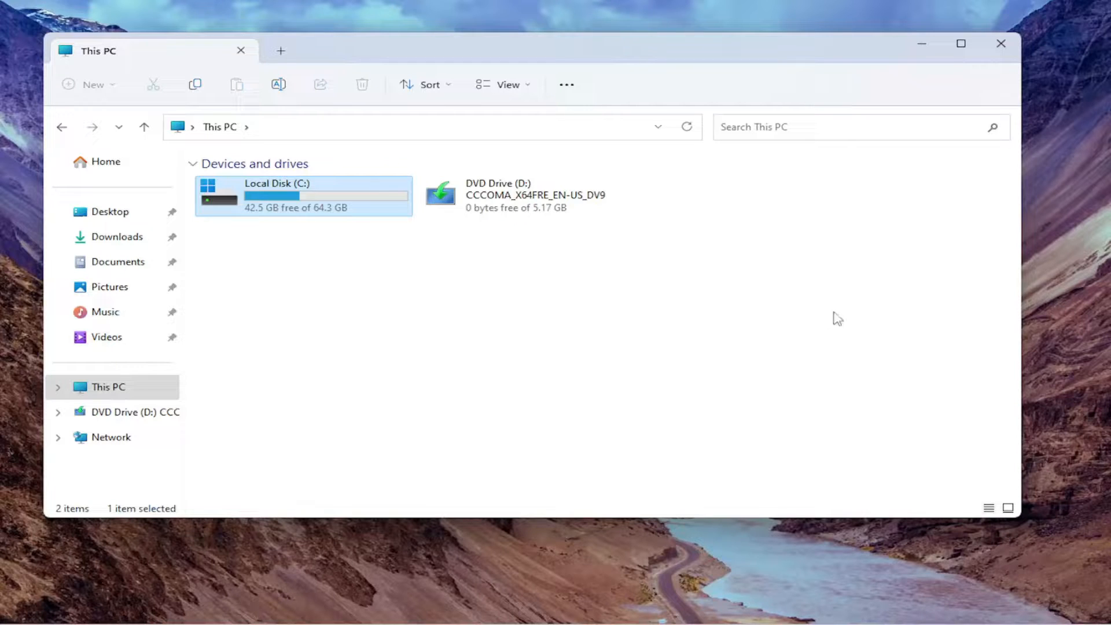
mouse_move(244, 201)
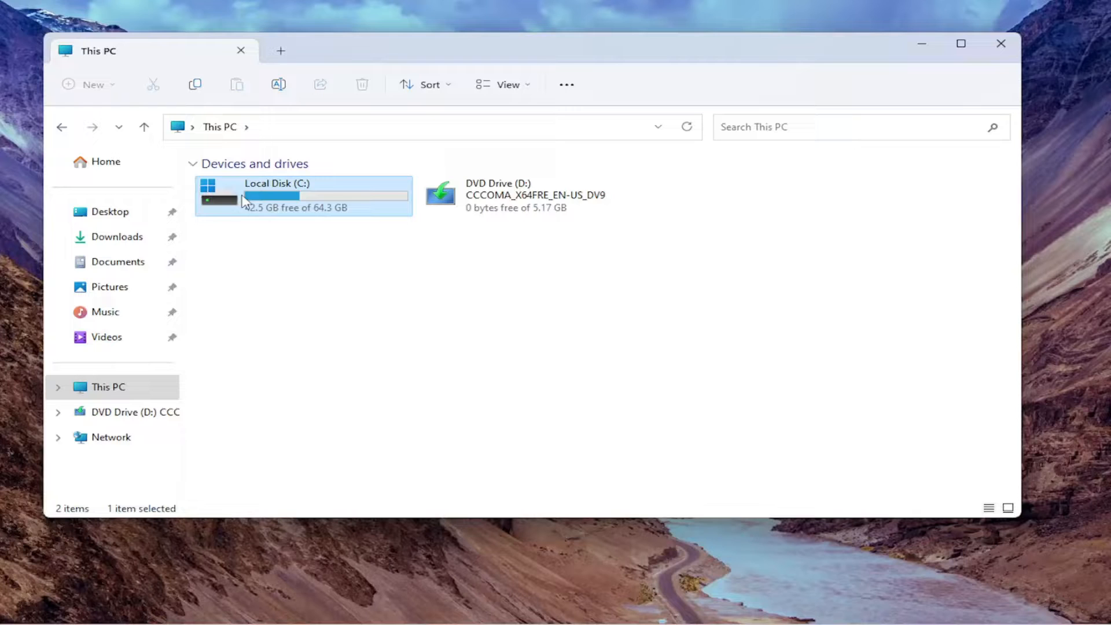
mouse_move(206, 186)
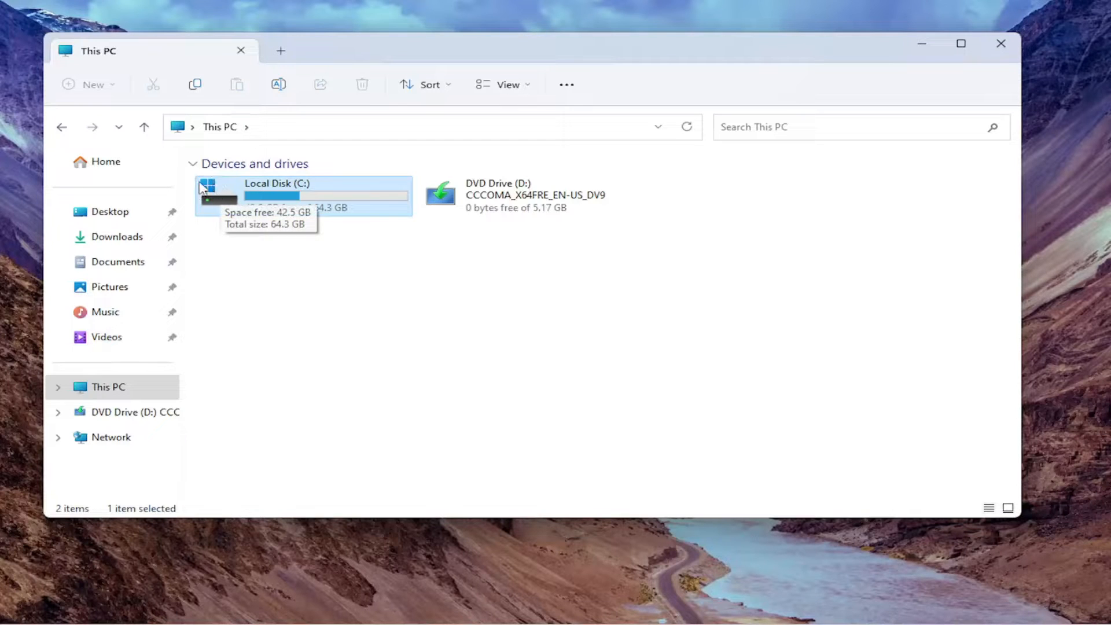
mouse_move(303, 246)
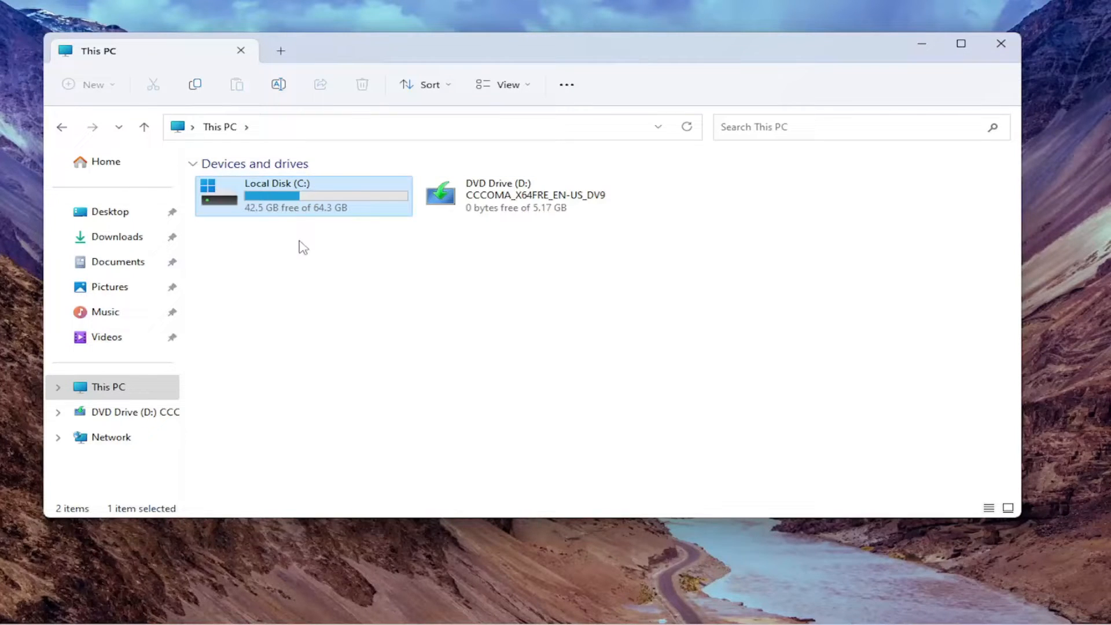
mouse_move(536, 254)
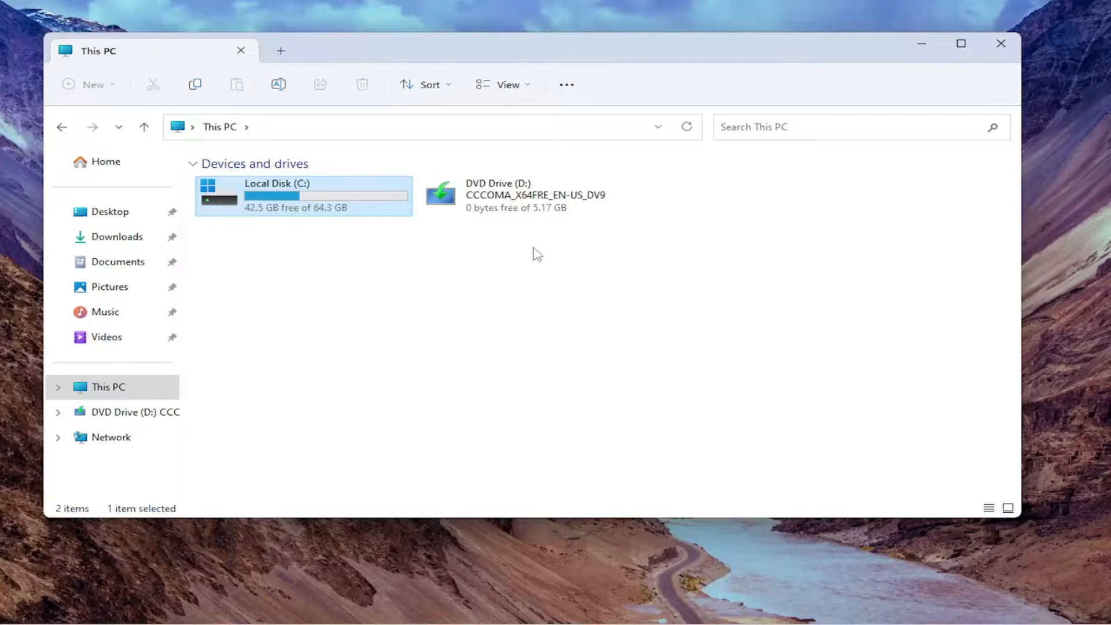